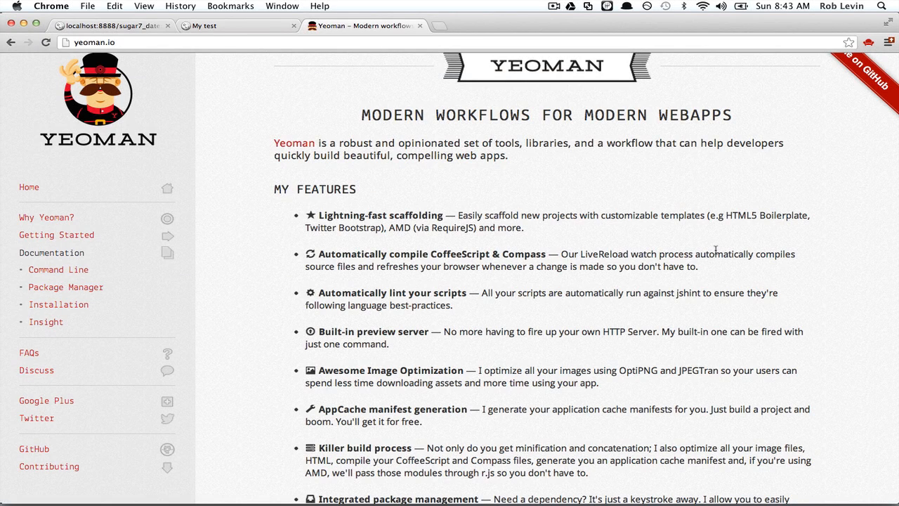
{"action": "mouse_move", "coordinate": [699, 243]}
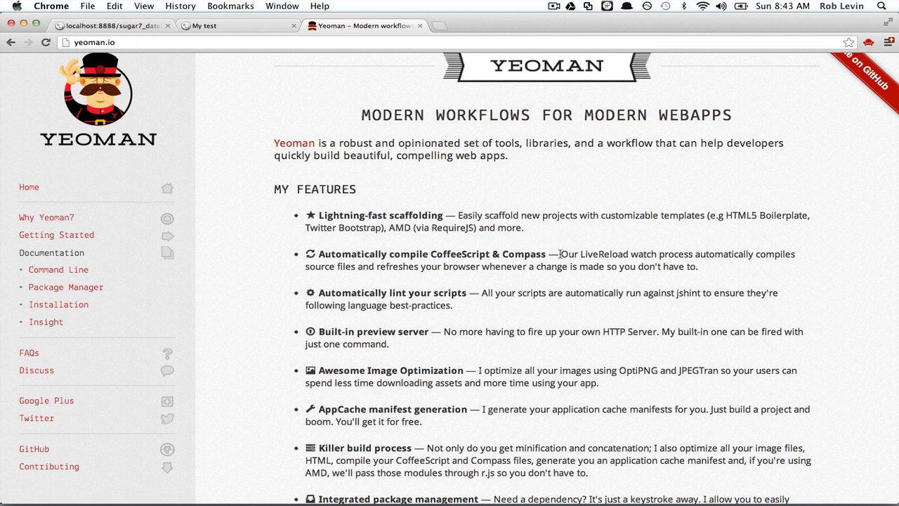
- Highlight the 'Automatically compile CoffeeScript & Compass' LiveReload description on the Yeoman homepage
{"action": "scroll", "scroll_direction": "down", "scroll_amount": 3}
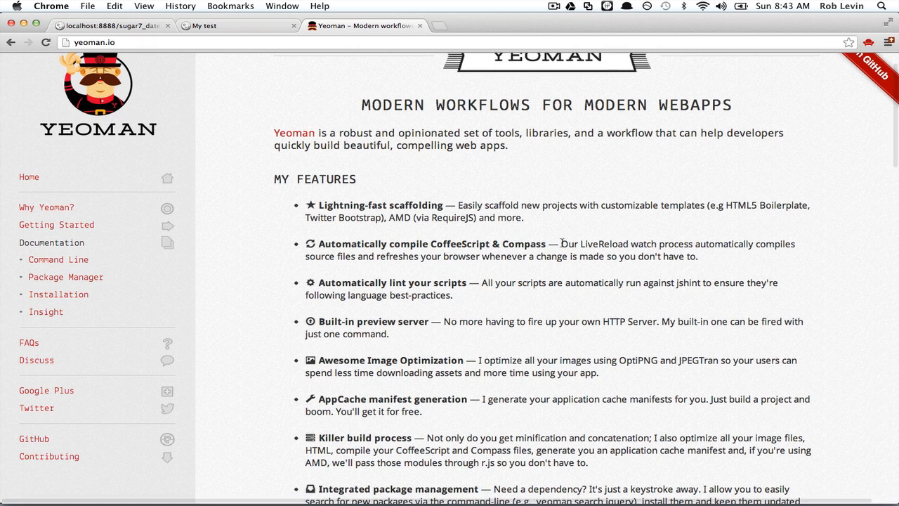
{"action": "left_click_drag", "start_coordinate": [559, 245], "coordinate": [610, 256]}
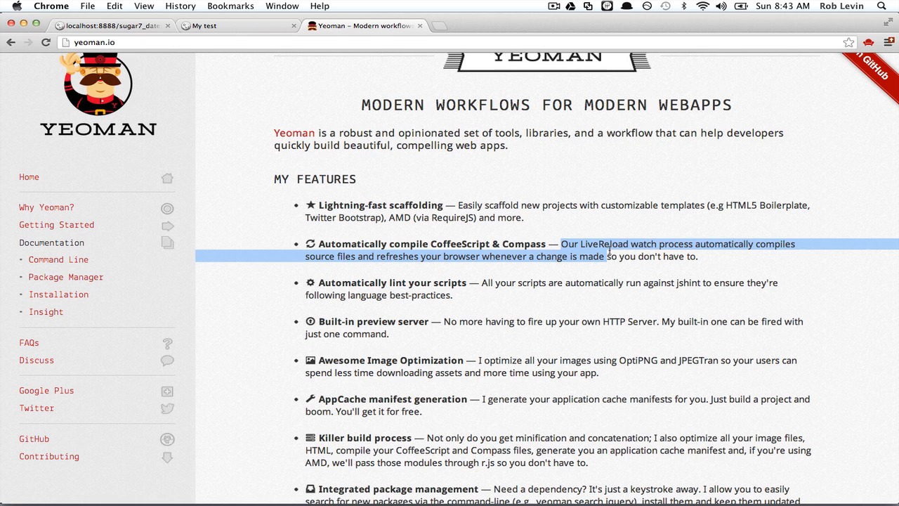
{"action": "left_click", "coordinate": [562, 245]}
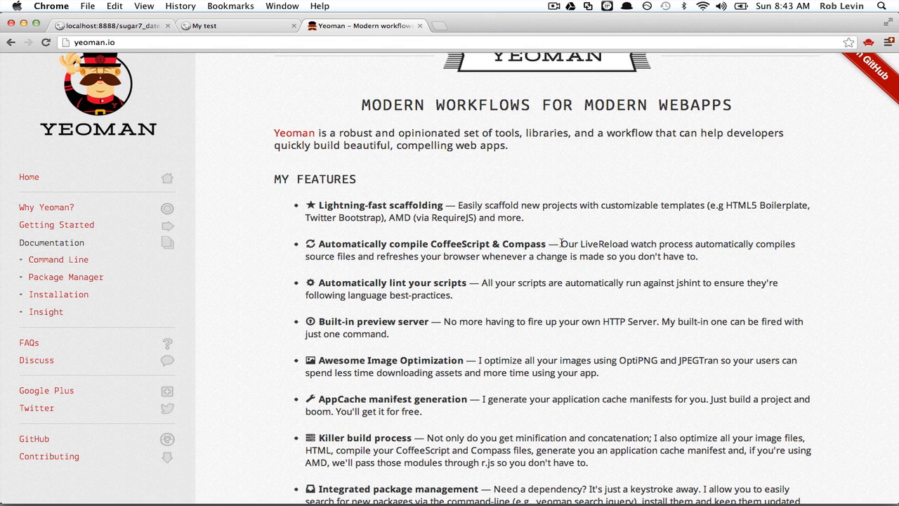
{"action": "left_click_drag", "start_coordinate": [561, 245], "coordinate": [570, 256]}
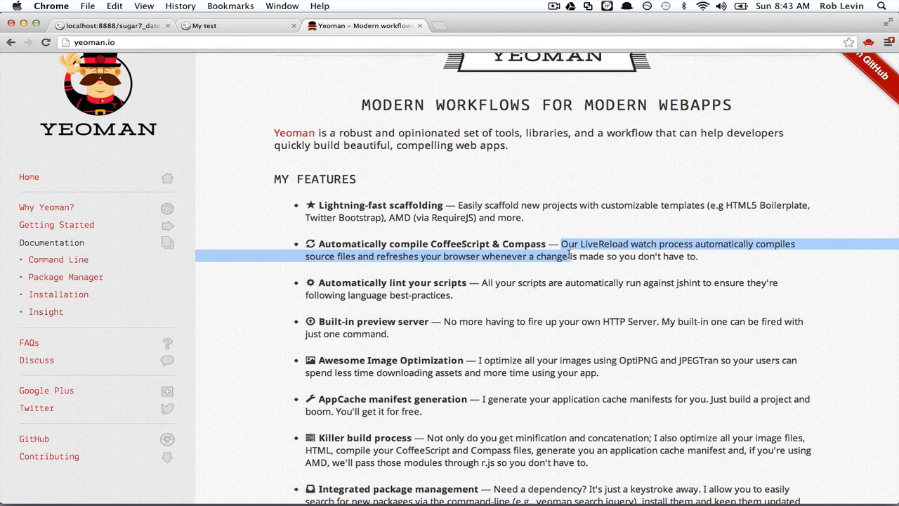
{"action": "left_click", "coordinate": [700, 256]}
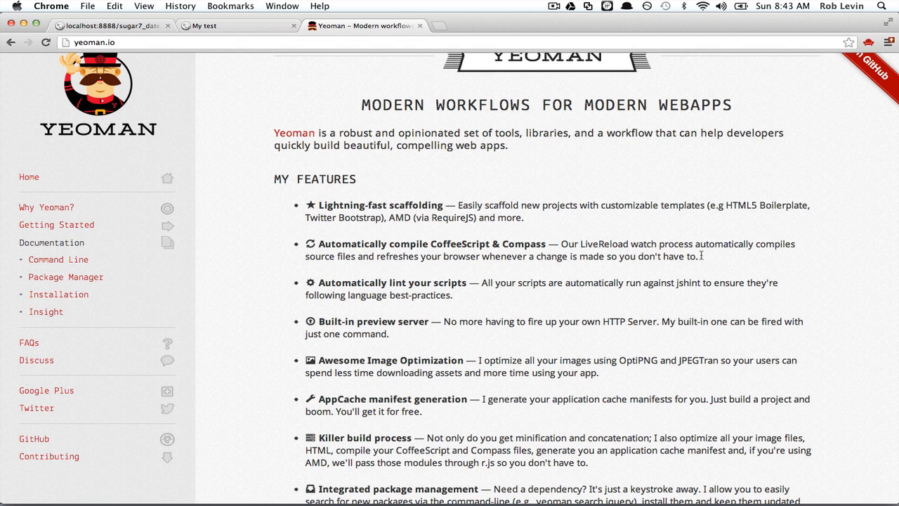
{"action": "left_click_drag", "start_coordinate": [562, 245], "coordinate": [698, 255]}
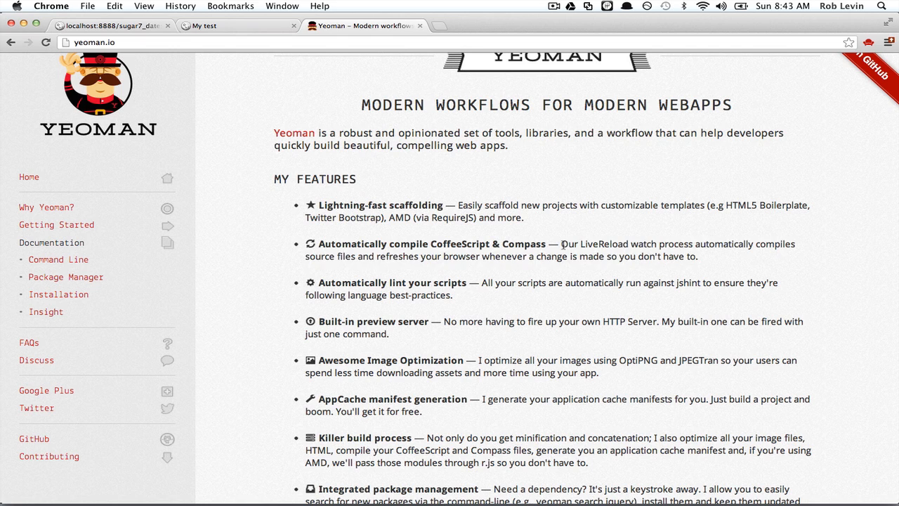
{"action": "left_click_drag", "start_coordinate": [562, 244], "coordinate": [700, 255]}
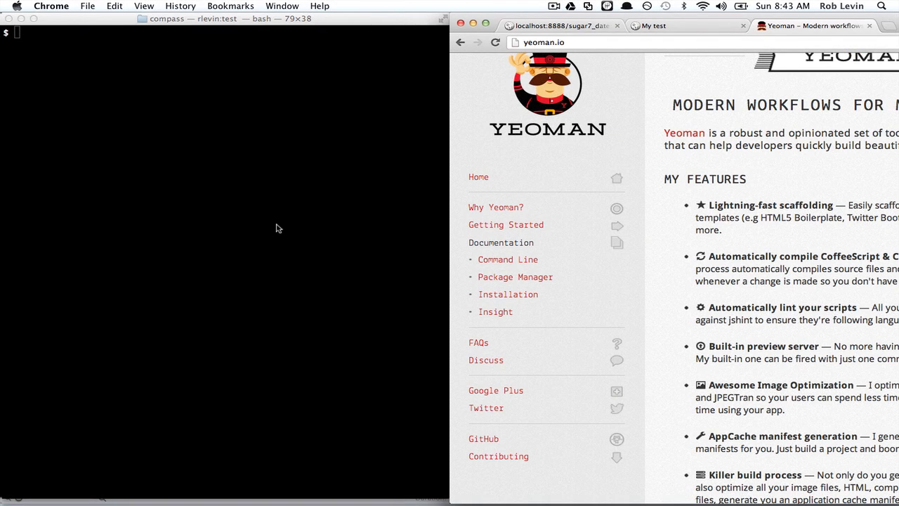
- Run compass --version in Terminal, confirming 0.12.2, and begin a sass --v check
{"action": "left_click", "coordinate": [225, 211]}
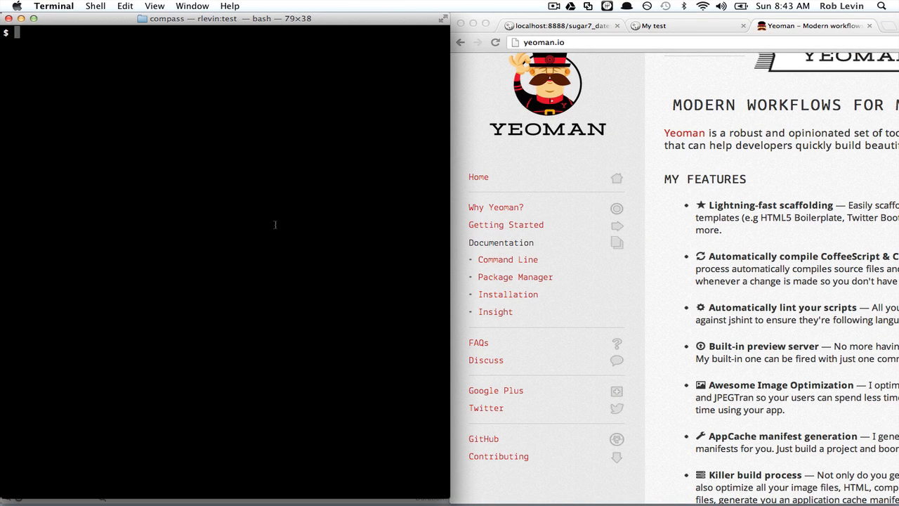
{"action": "type", "text": "c"}
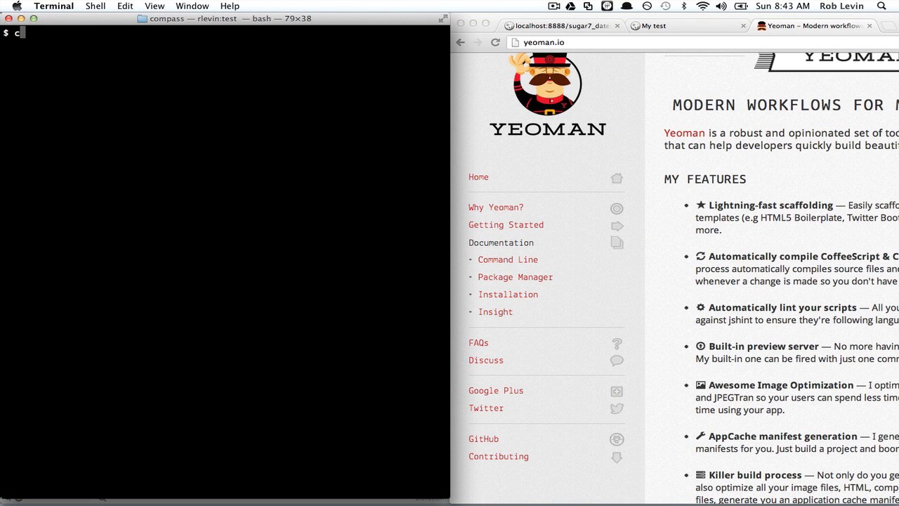
{"action": "type", "text": "compass --"}
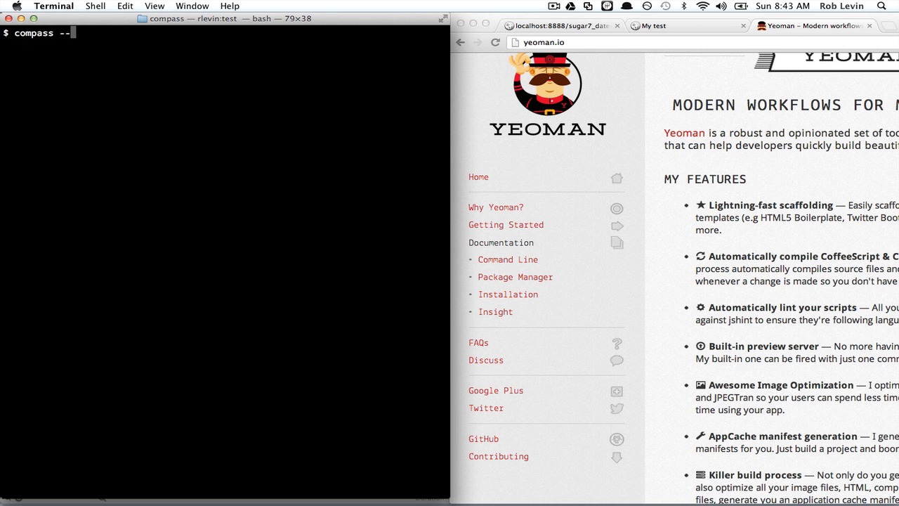
{"action": "key", "text": "Return"}
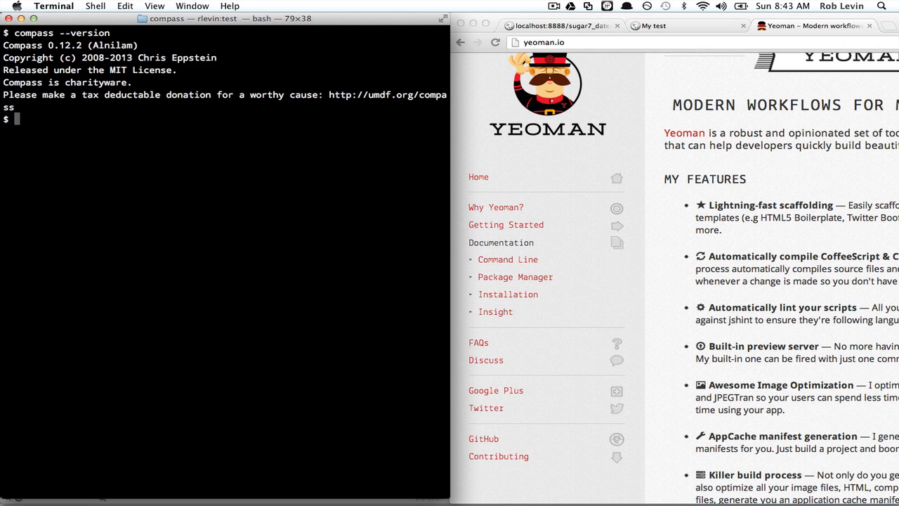
{"action": "type", "text": "sass --v"}
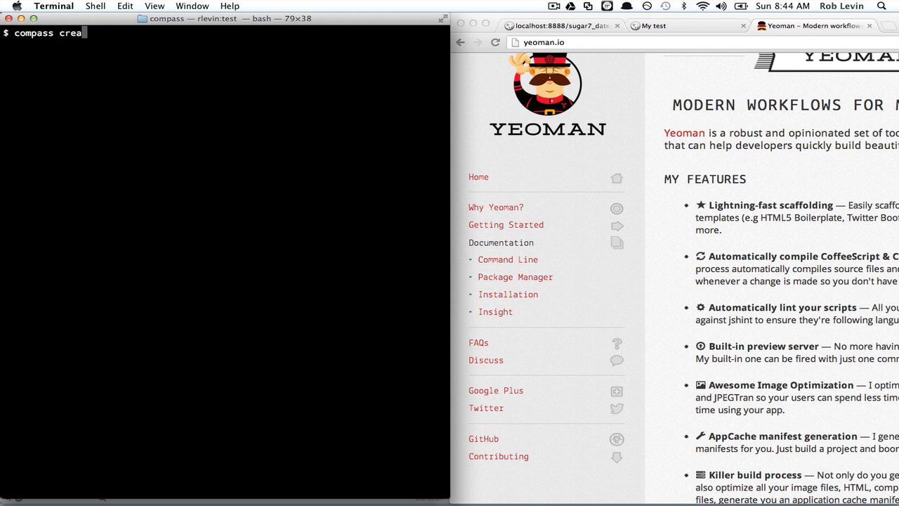
- Run compass create test, cd into test and open the folder in Sublime Text with subl
{"action": "type", "text": "te test"}
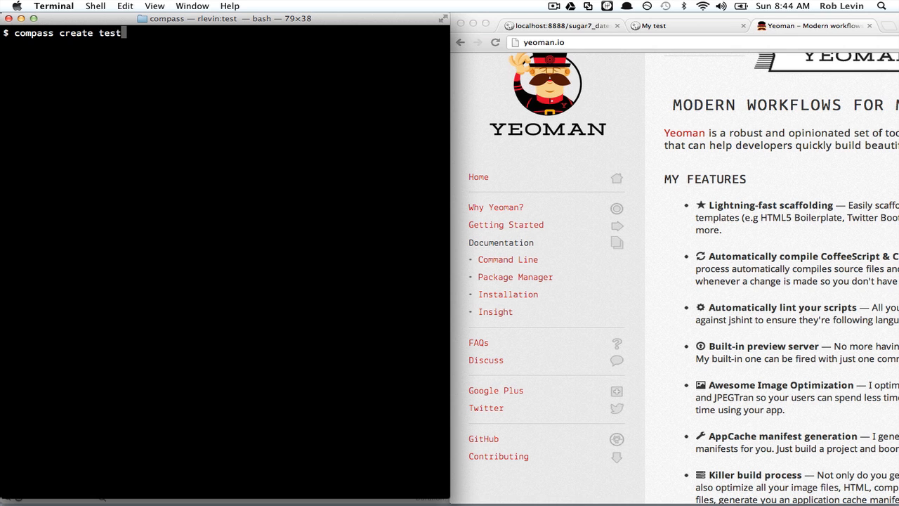
{"action": "key", "text": "Return"}
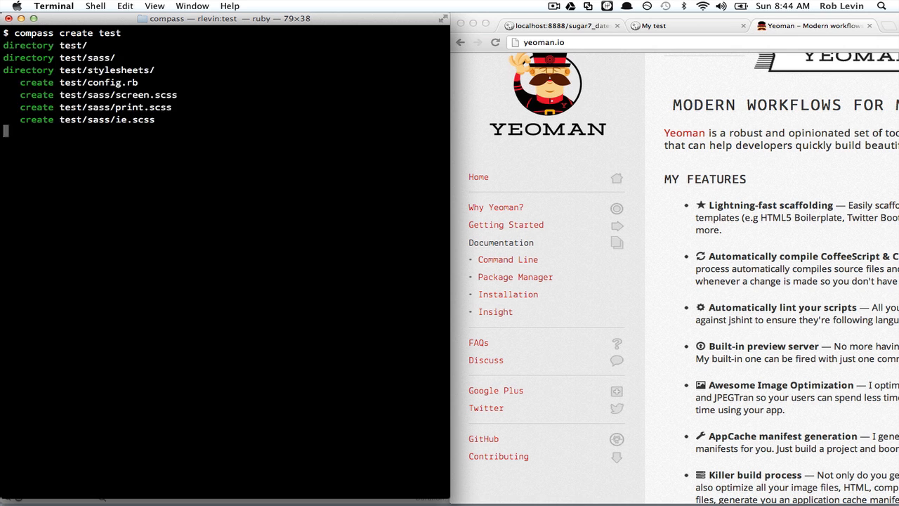
{"action": "type", "text": "cd test"}
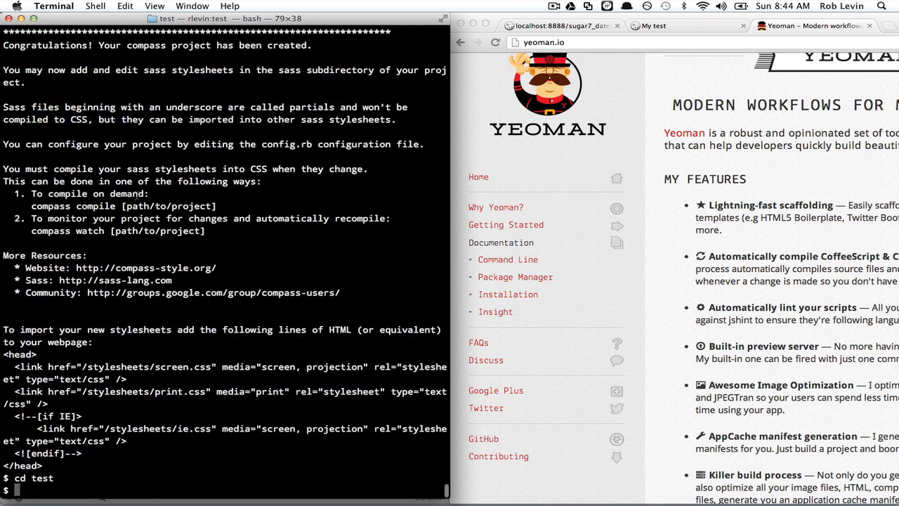
{"action": "type", "text": "subl ."}
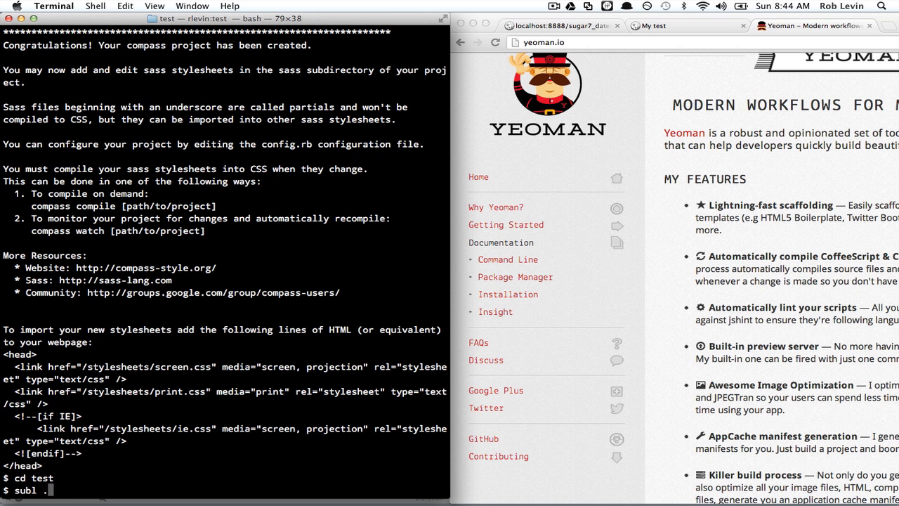
{"action": "key", "text": "Return"}
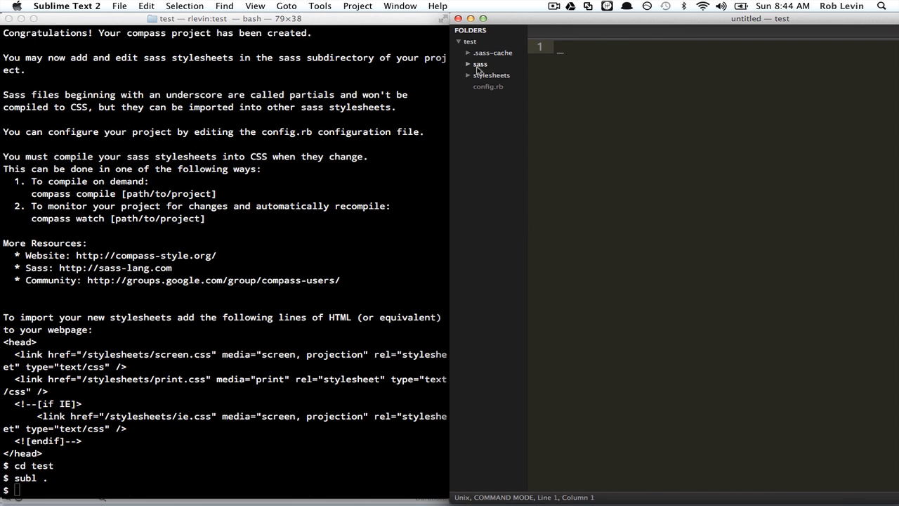
- Browse sass/screen.scss, stylesheets/screen.css and config.rb from the sidebar, leaving config.rb open
{"action": "left_click", "coordinate": [469, 65]}
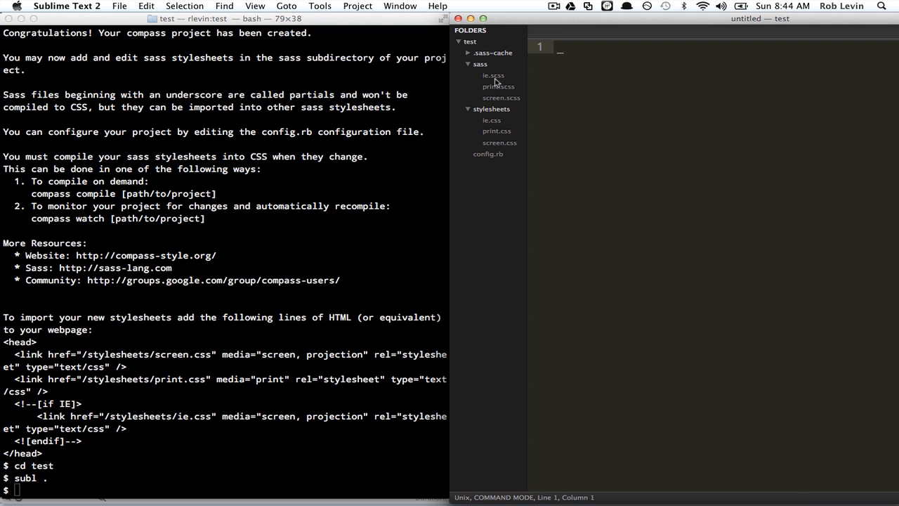
{"action": "left_click", "coordinate": [500, 99]}
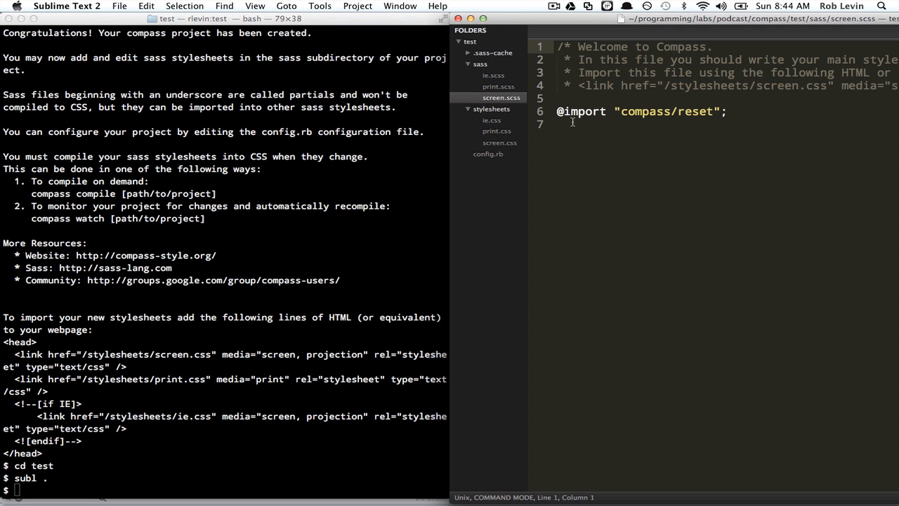
{"action": "mouse_move", "coordinate": [513, 146]}
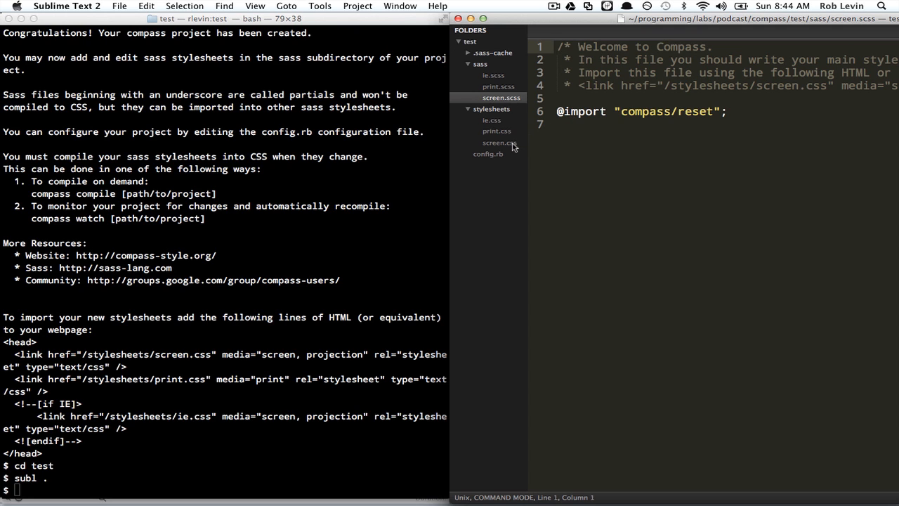
{"action": "left_click", "coordinate": [498, 144]}
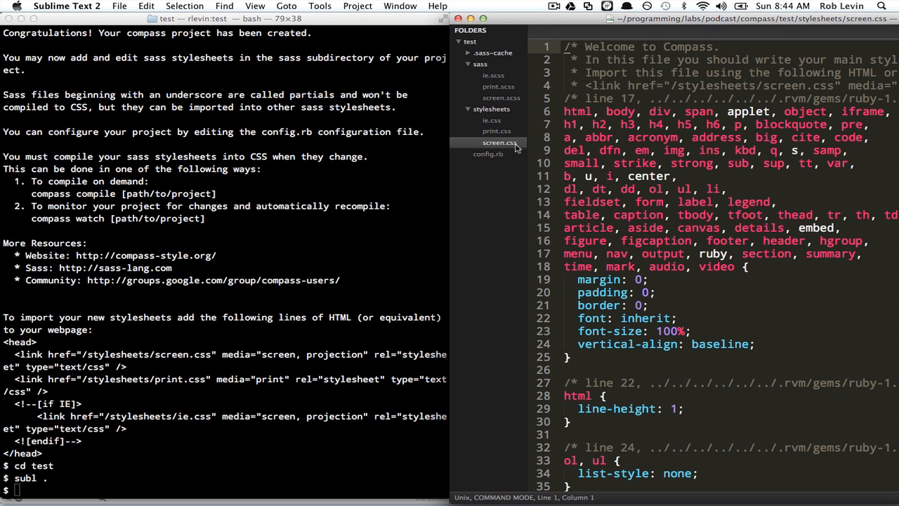
{"action": "left_click", "coordinate": [487, 153]}
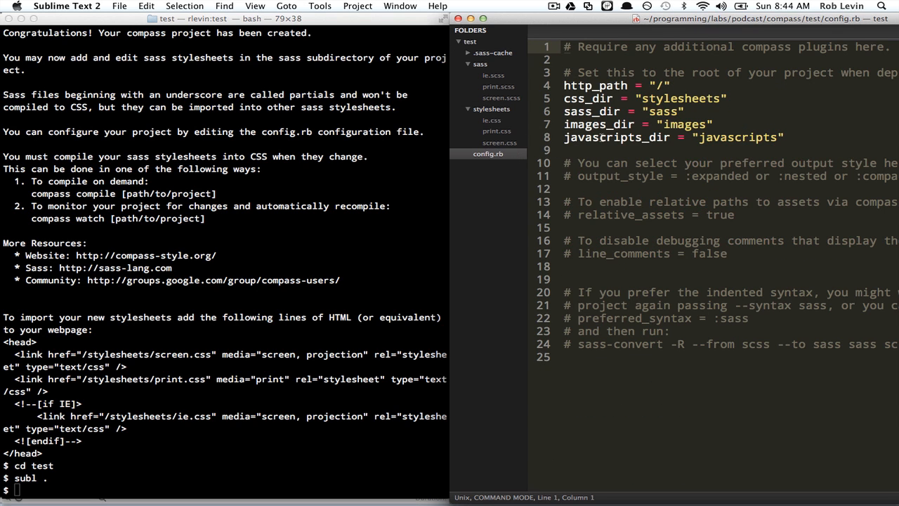
- Highlight the sass_dir setting in config.rb, then reopen sass/screen.scss with its compass/reset import
{"action": "left_click", "coordinate": [788, 138]}
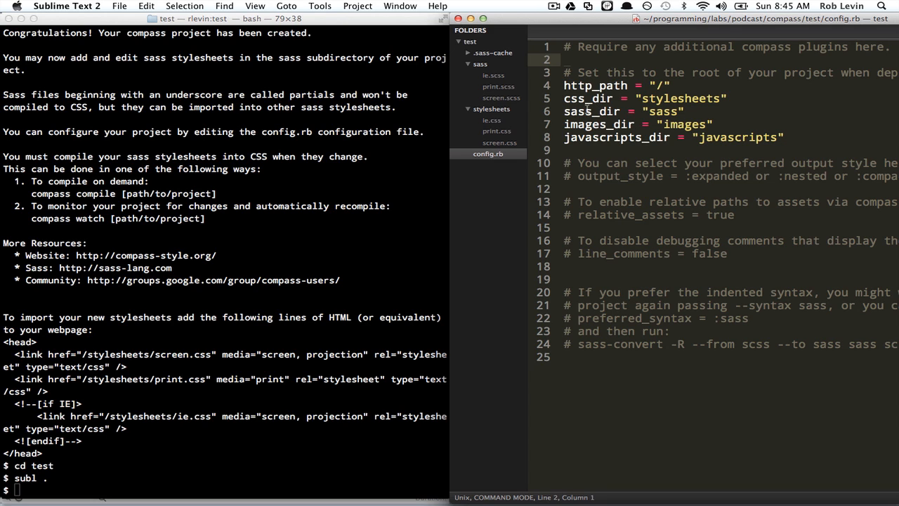
{"action": "mouse_move", "coordinate": [594, 298]}
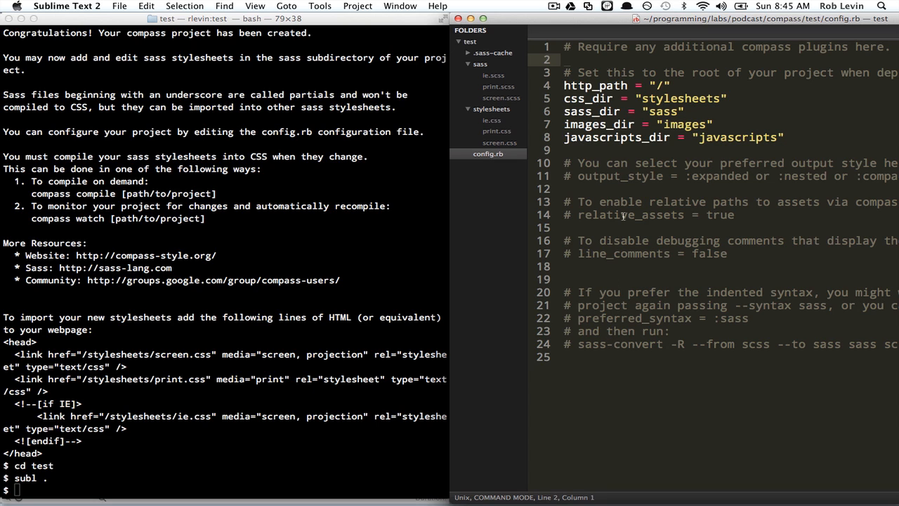
{"action": "double_click", "coordinate": [587, 98]}
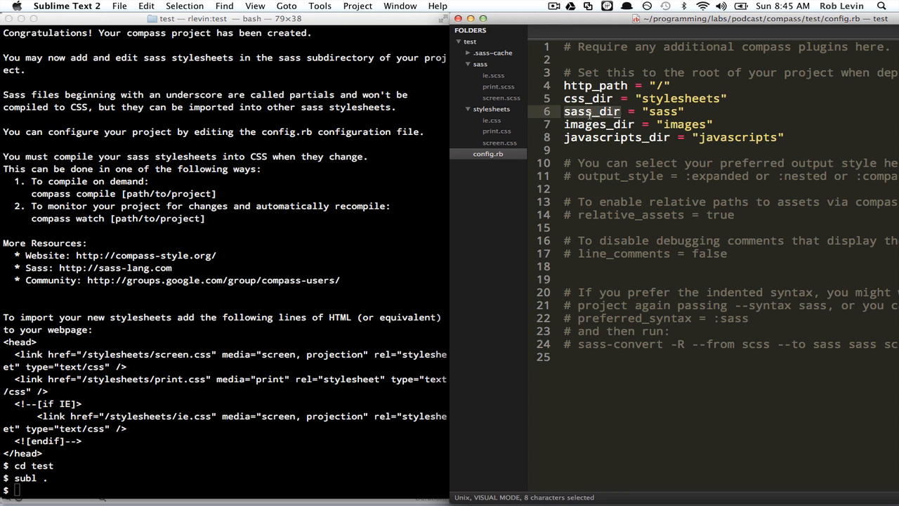
{"action": "key", "text": "escape"}
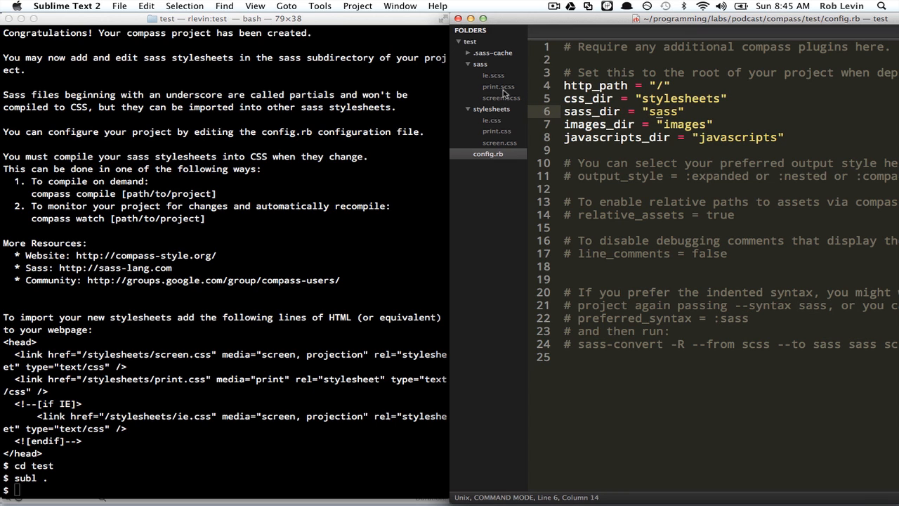
{"action": "left_click", "coordinate": [500, 99]}
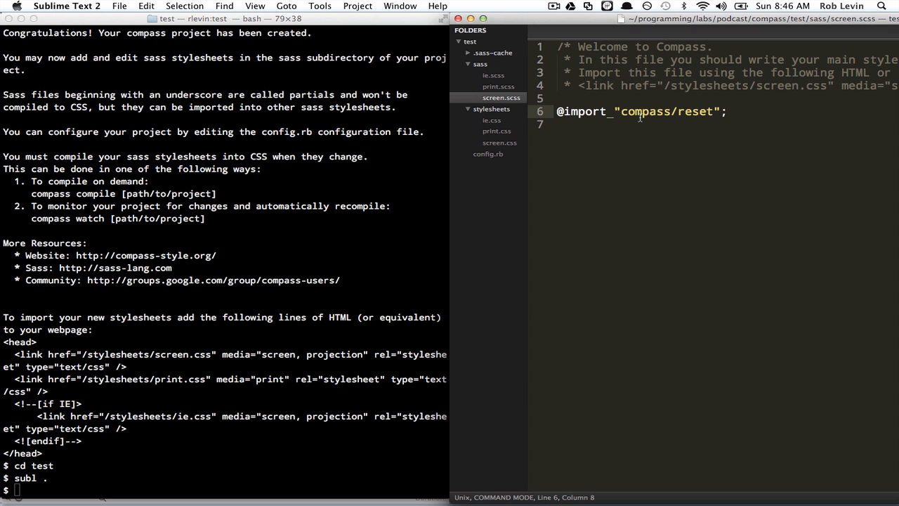
{"action": "mouse_move", "coordinate": [555, 100]}
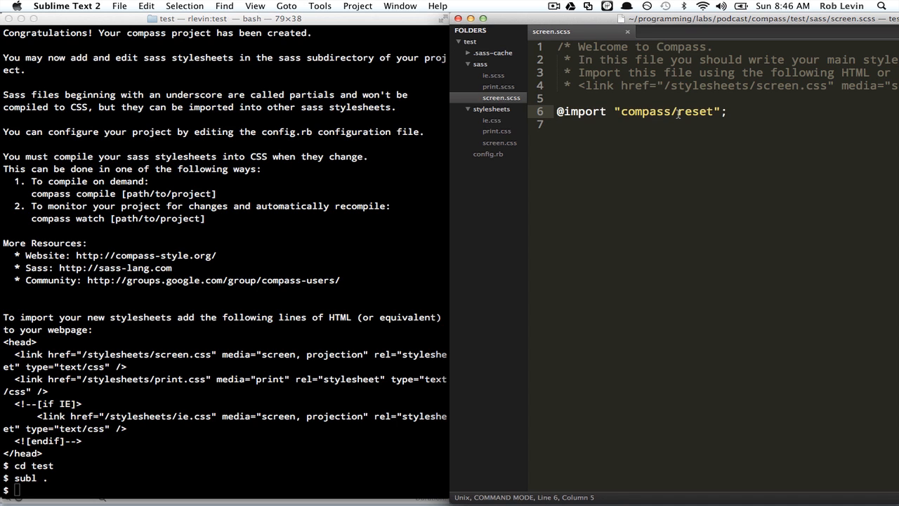
- Review the compiled reset rules in stylesheets/screen.css, then return to screen.scss
{"action": "left_click", "coordinate": [500, 143]}
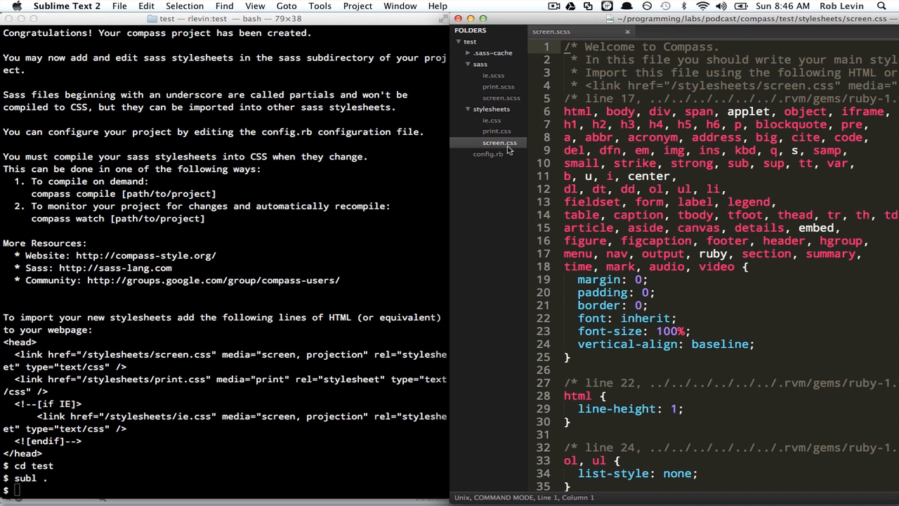
{"action": "left_click", "coordinate": [500, 143]}
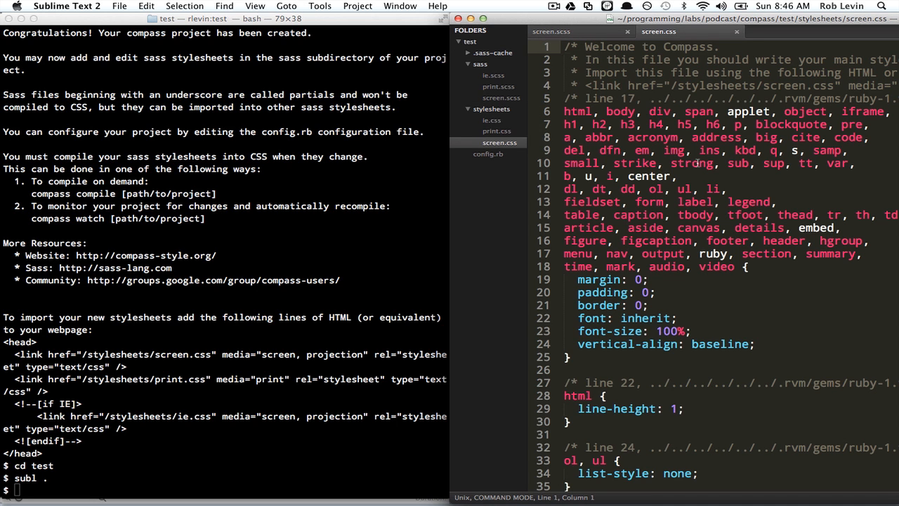
{"action": "scroll", "scroll_direction": "down", "scroll_amount": 3}
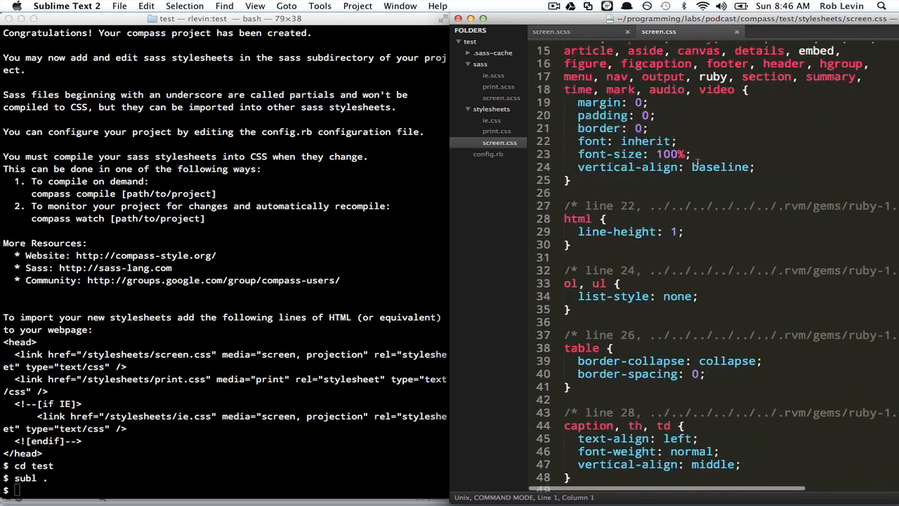
{"action": "scroll", "scroll_direction": "down", "scroll_amount": 3}
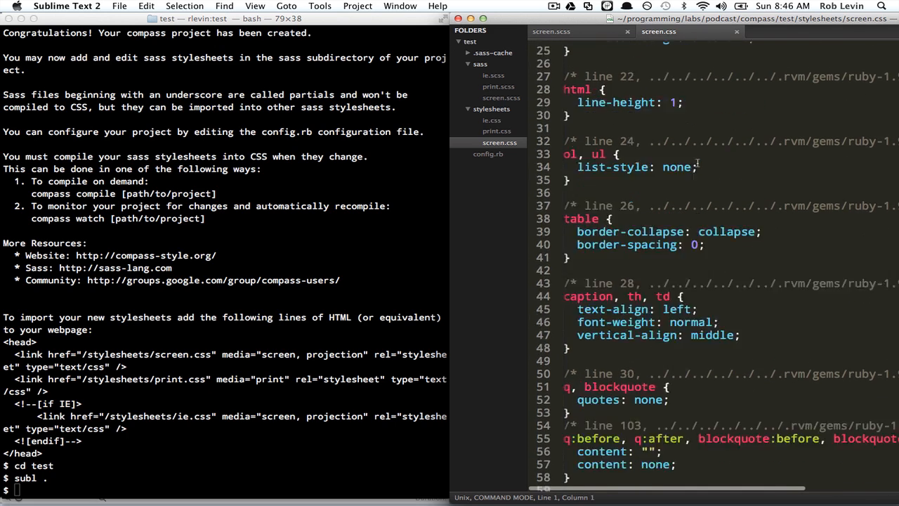
{"action": "left_click", "coordinate": [551, 31]}
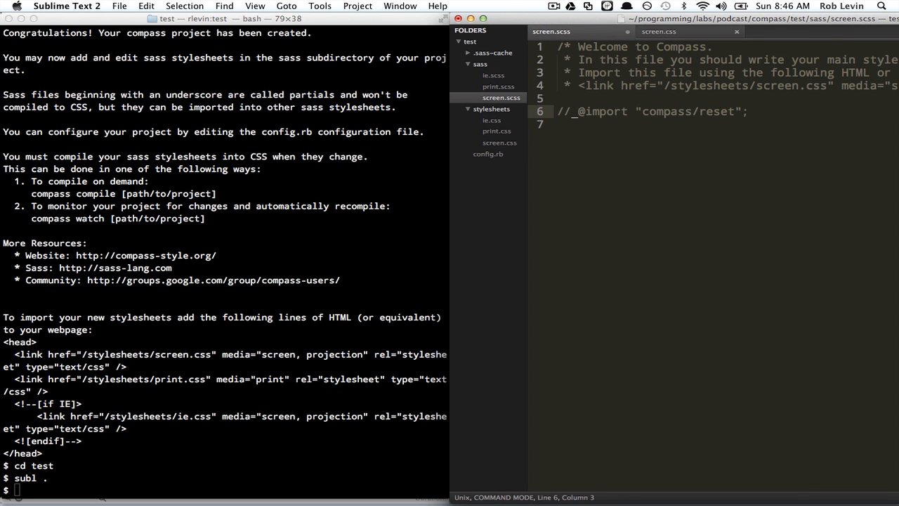
- Save screen.scss with the import commented out and start compass watch in Terminal
{"action": "key", "text": "cmd+s"}
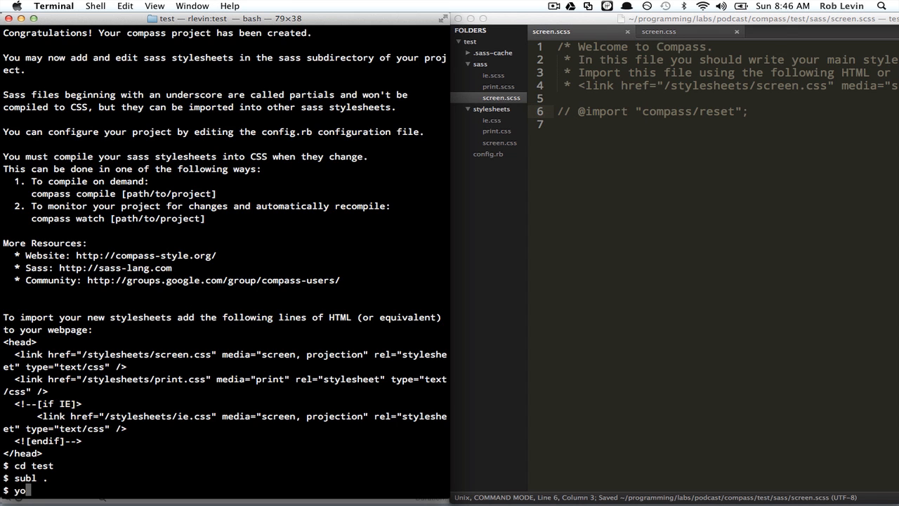
{"action": "type", "text": "compass watch"}
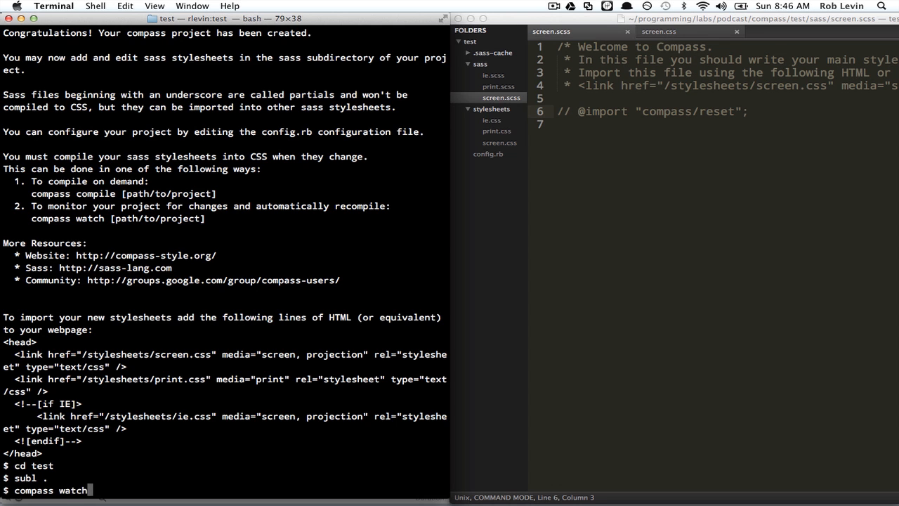
{"action": "key", "text": "Return"}
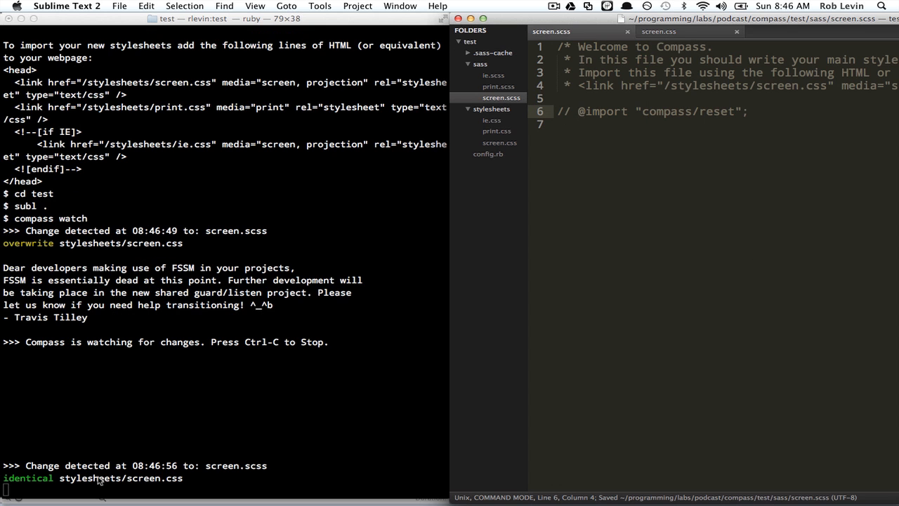
- Check the recompiled screen.css, uncomment the reset import in screen.scss and save to recompile
{"action": "left_click", "coordinate": [98, 478]}
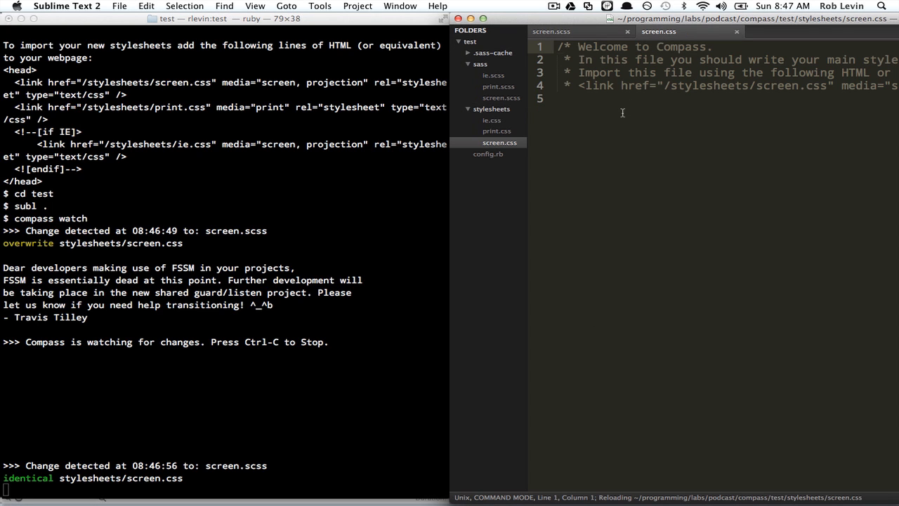
{"action": "left_click", "coordinate": [551, 31]}
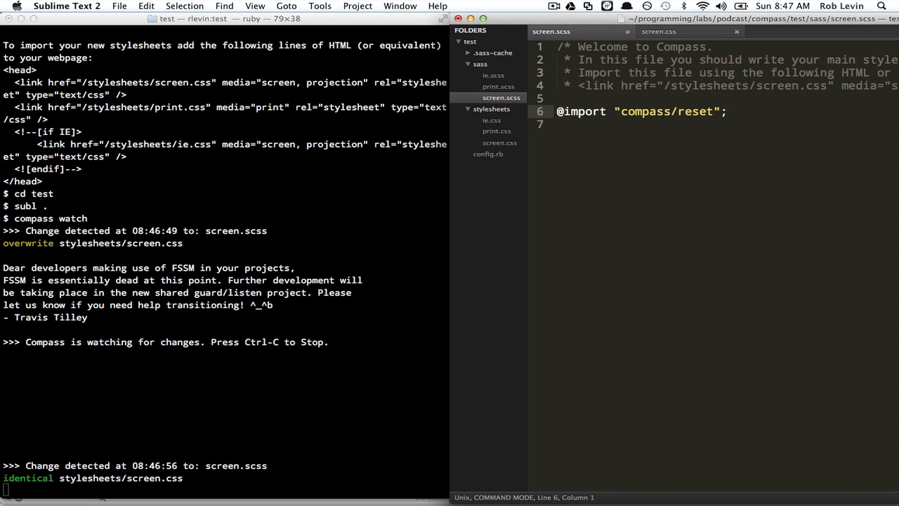
{"action": "key", "text": "cmd+s"}
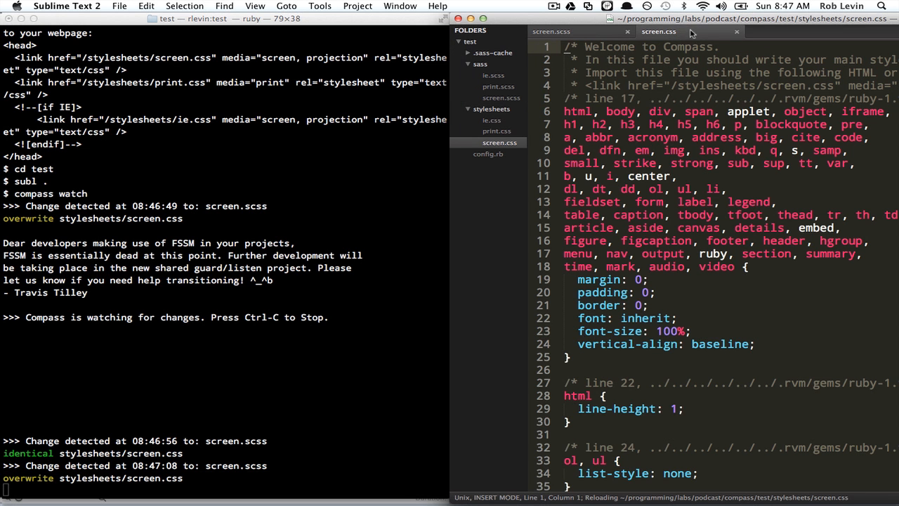
{"action": "scroll", "scroll_direction": "down", "scroll_amount": 3}
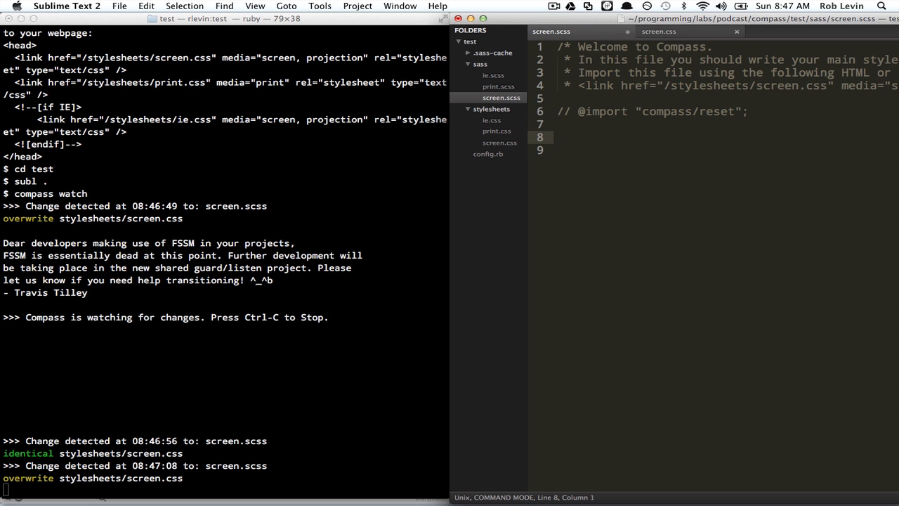
- Save with the import re-commented, then declare $myColor: #999 in screen.scss
{"action": "key", "text": "cmd+s"}
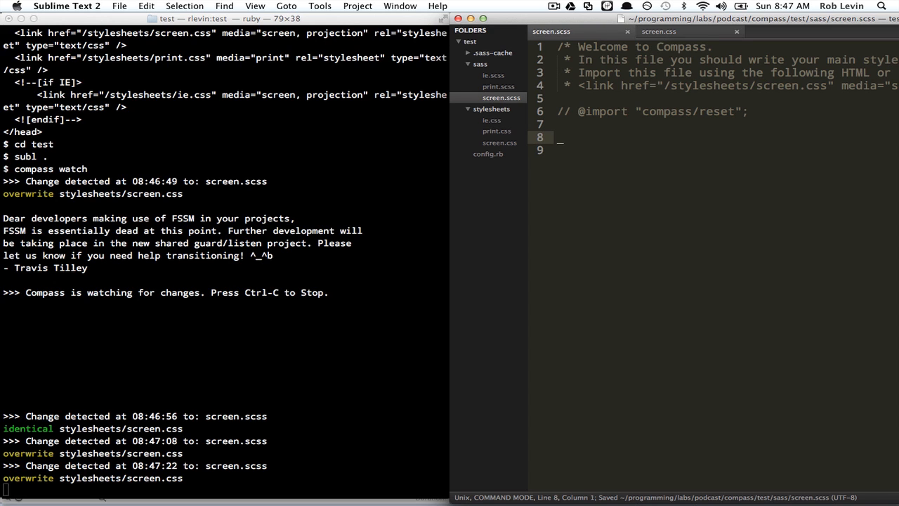
{"action": "type", "text": "$m"}
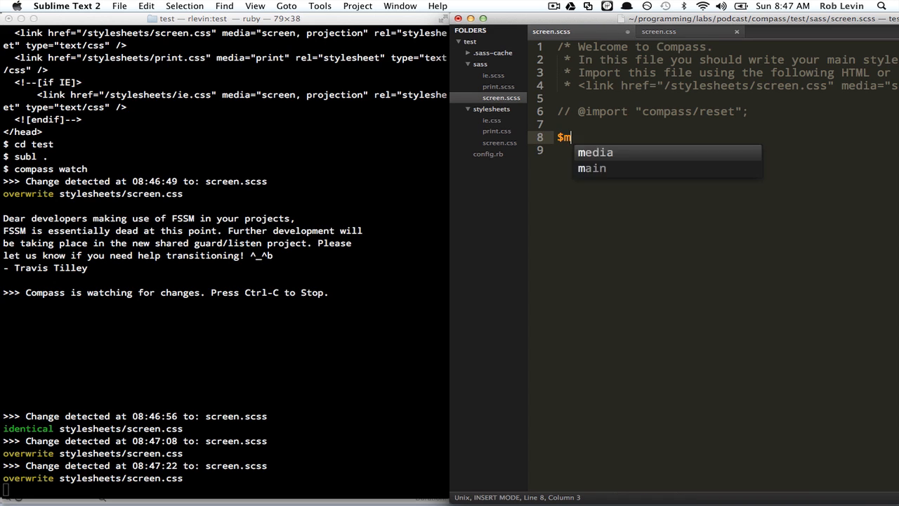
{"action": "type", "text": "yColor:"}
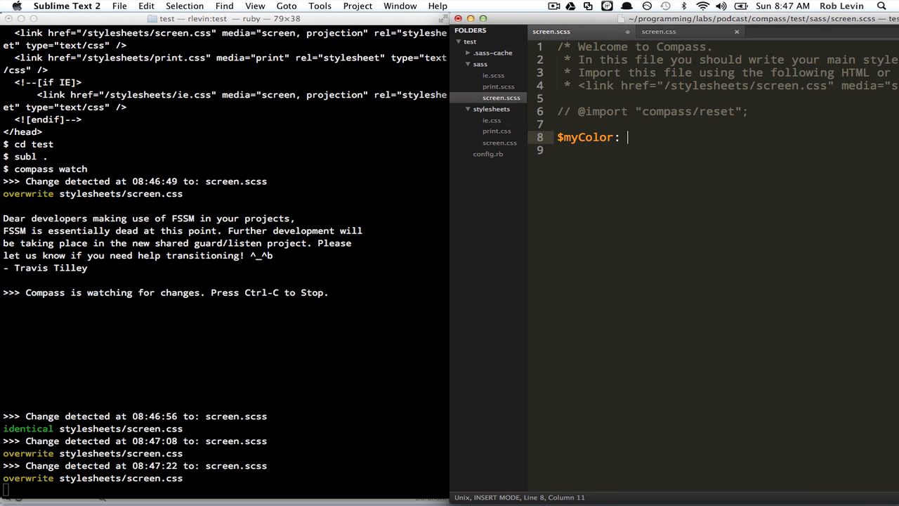
{"action": "type", "text": "#9"}
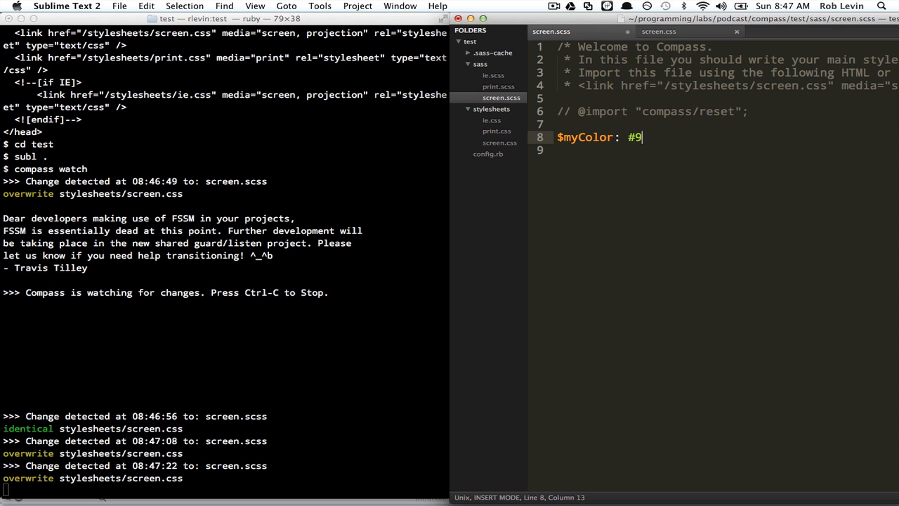
{"action": "type", "text": "99;"}
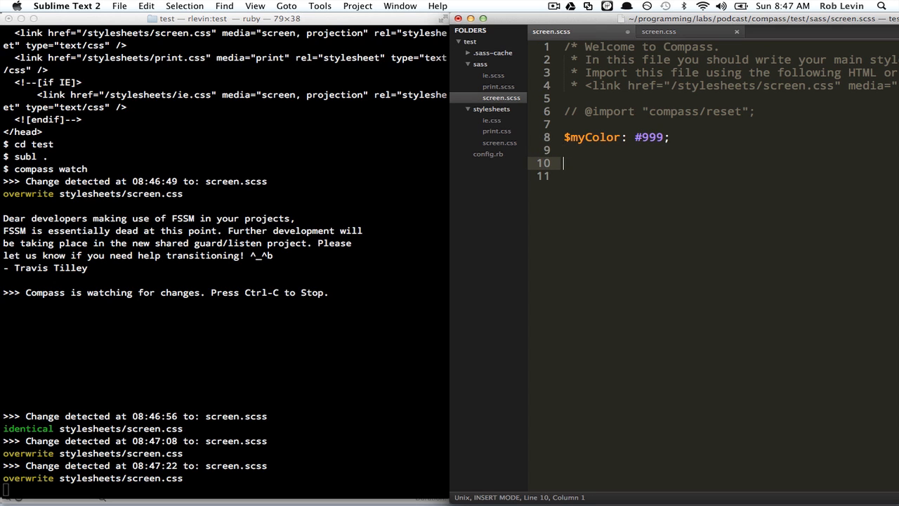
- Add a .myKlass rule whose color uses $myColor
{"action": "type", "text": ".my"}
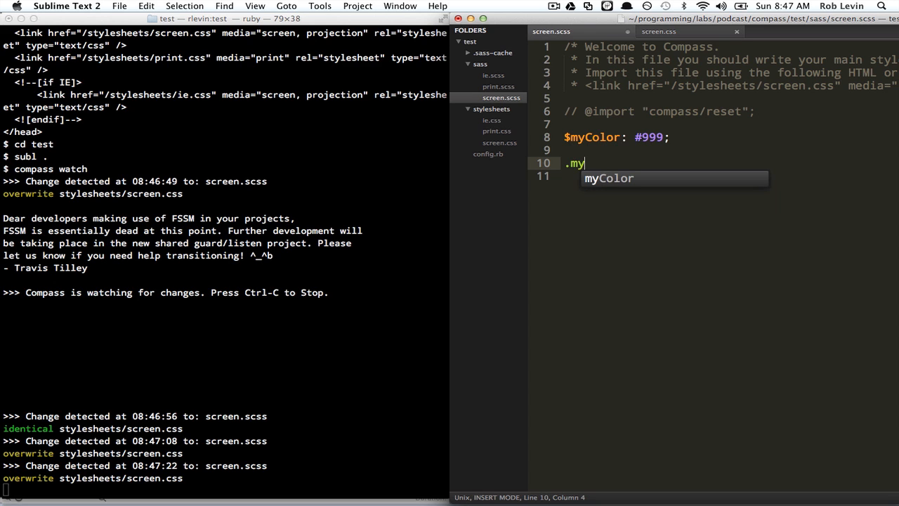
{"action": "type", "text": "Klass {}"}
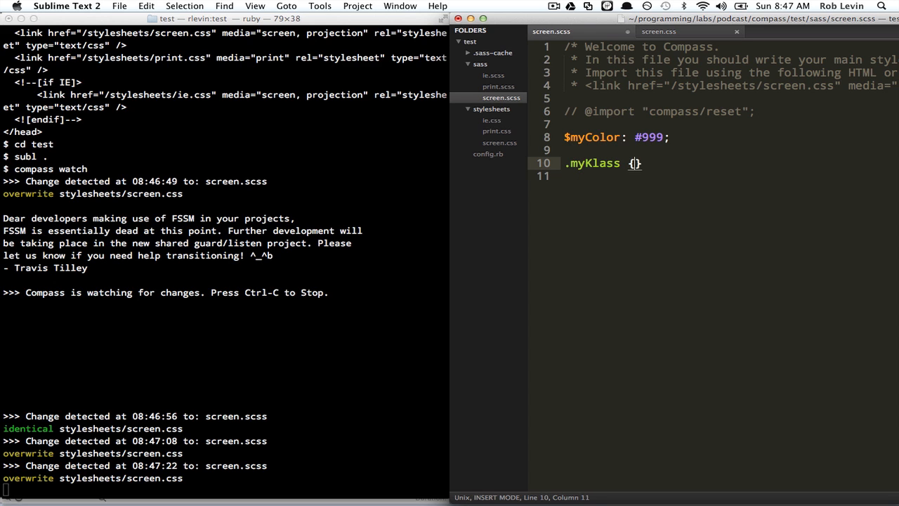
{"action": "type", "text": "color"}
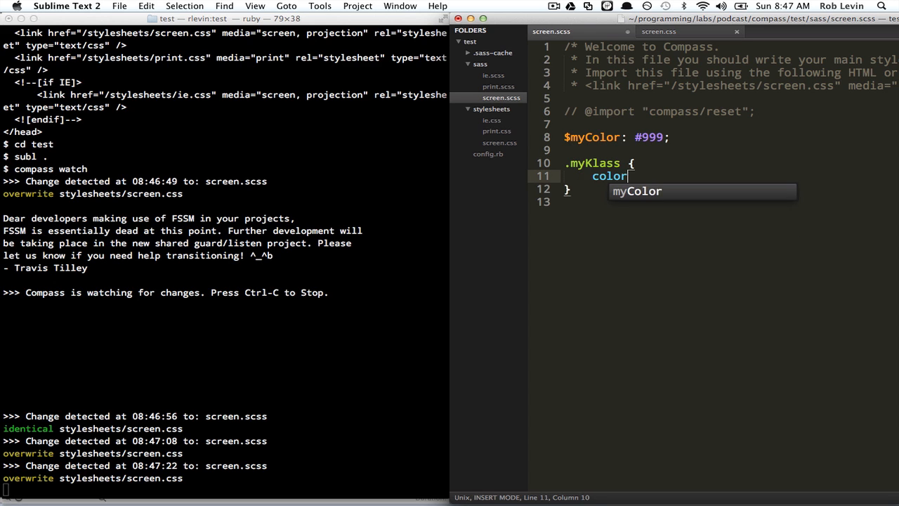
{"action": "type", "text": "$myC"}
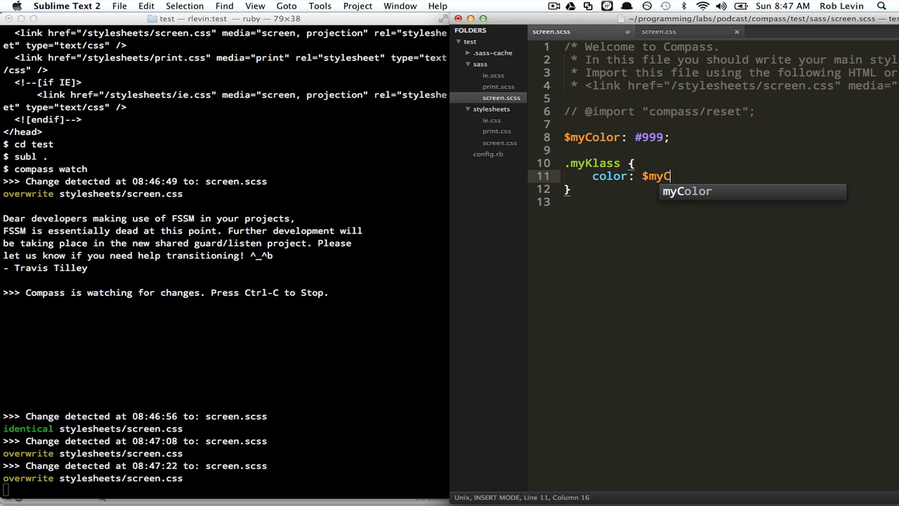
{"action": "type", "text": "olor;"}
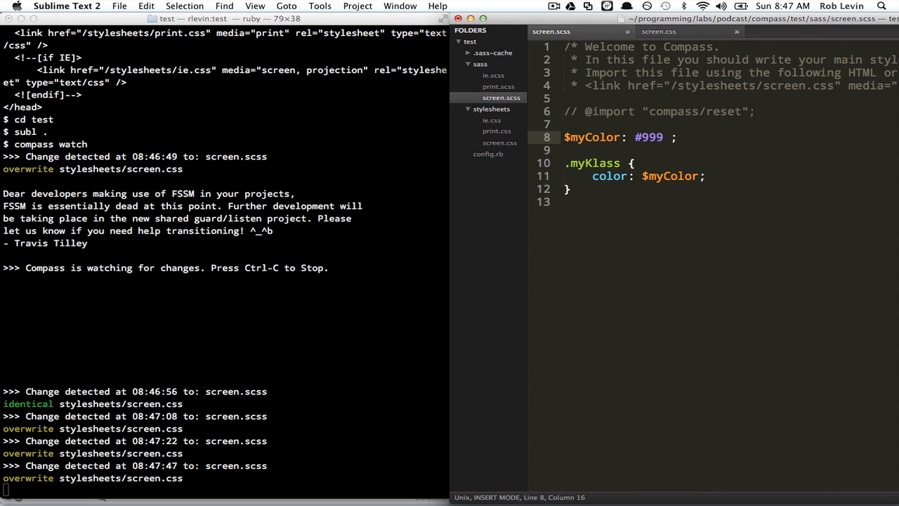
- Change $myColor to #999 + #233, save, then adjust the addend to #444
{"action": "type", "text": "+ #2"}
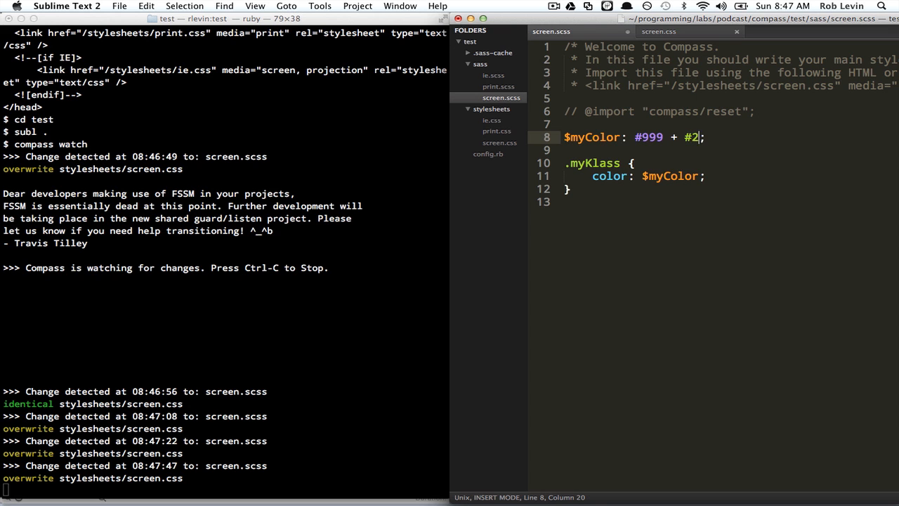
{"action": "type", "text": "33"}
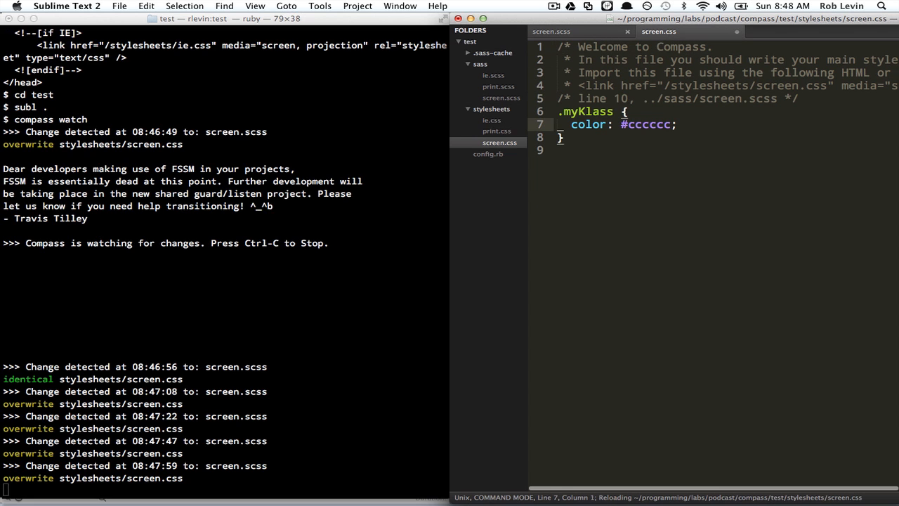
{"action": "key", "text": "cmd+s"}
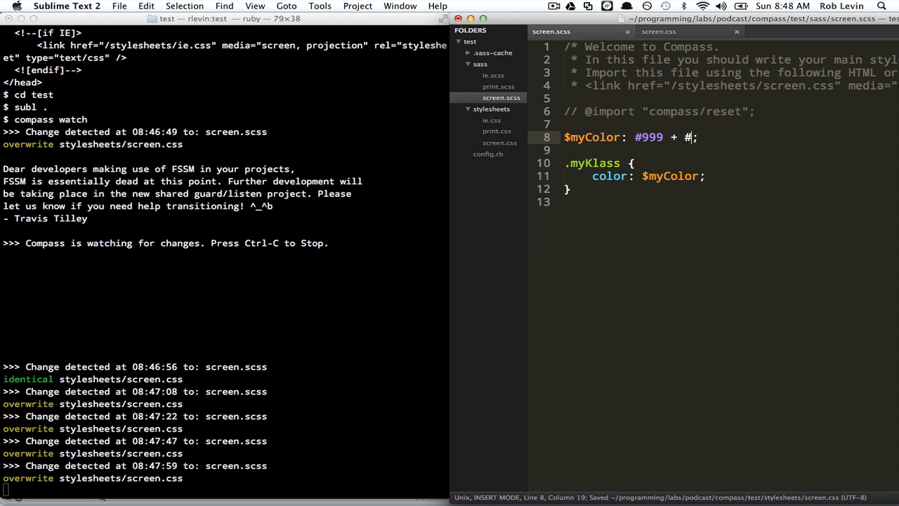
{"action": "type", "text": "444"}
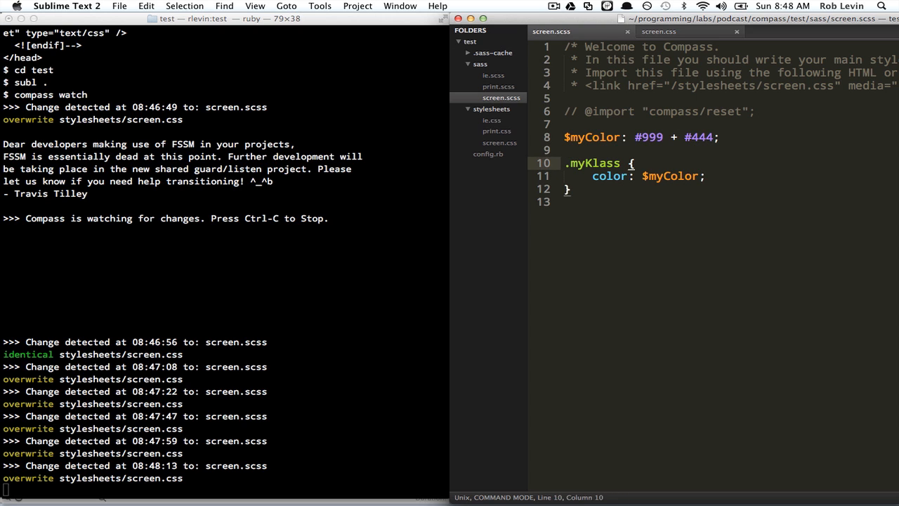
{"action": "type", "text": ".myKlass {"}
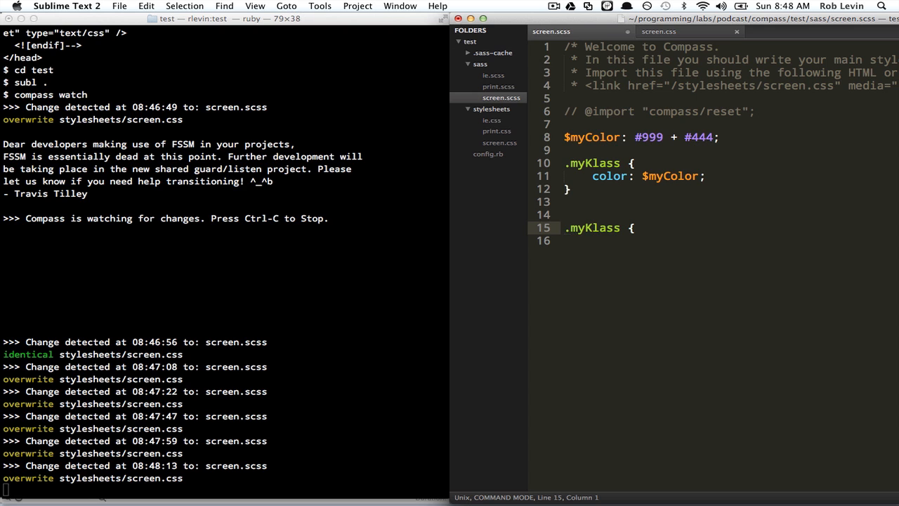
{"action": "type", "text": "li"}
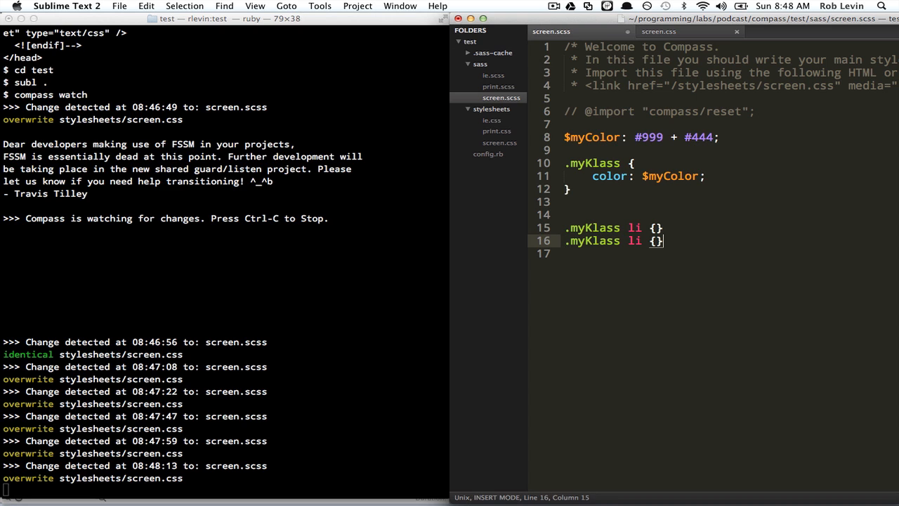
{"action": "type", "text": "a"}
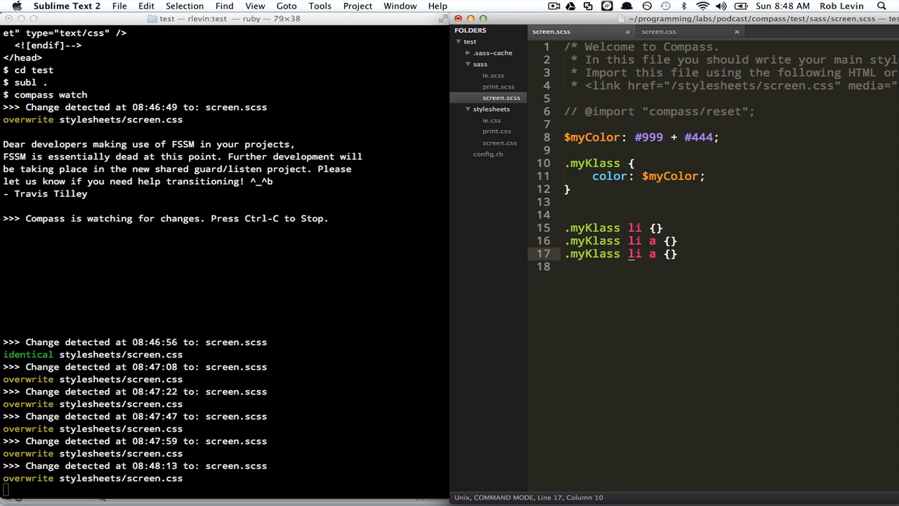
{"action": "type", "text": "..."}
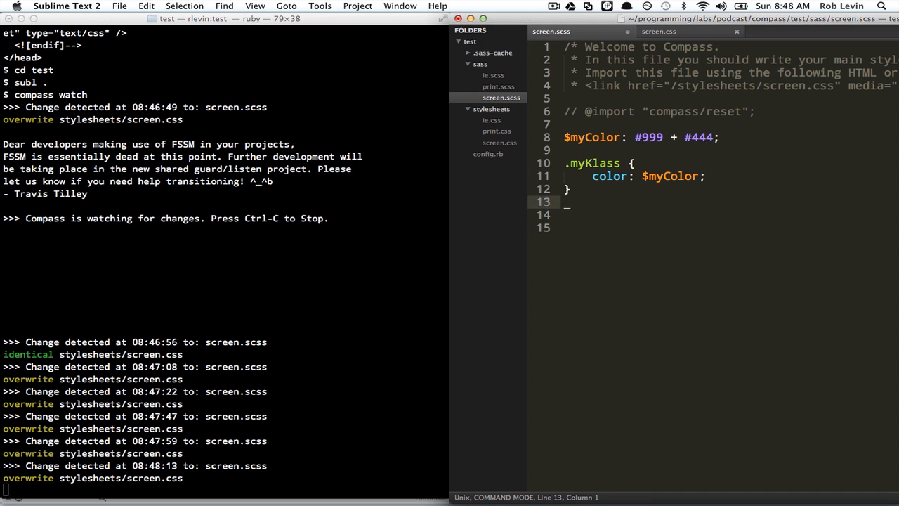
- Nest li { a { color: blue; } } inside .myKlass and save for Compass to recompile
{"action": "type", "text": "li {"}
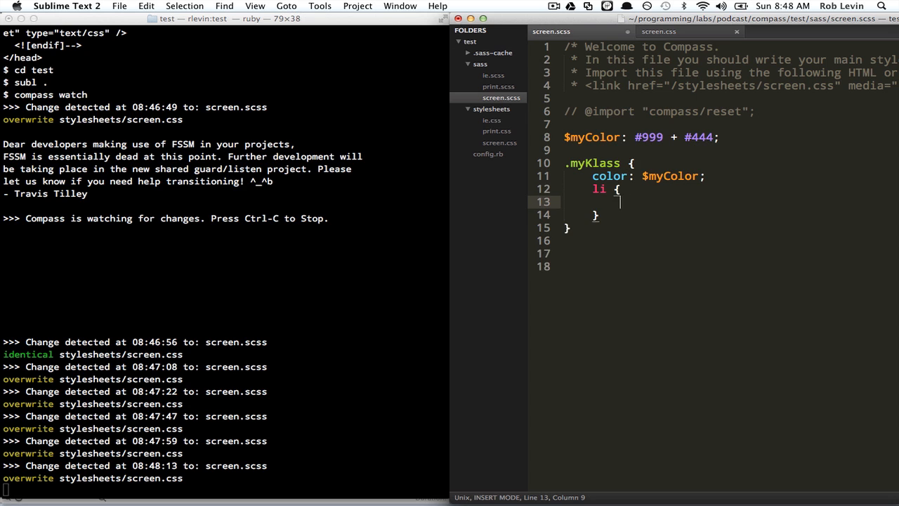
{"action": "type", "text": "a {"}
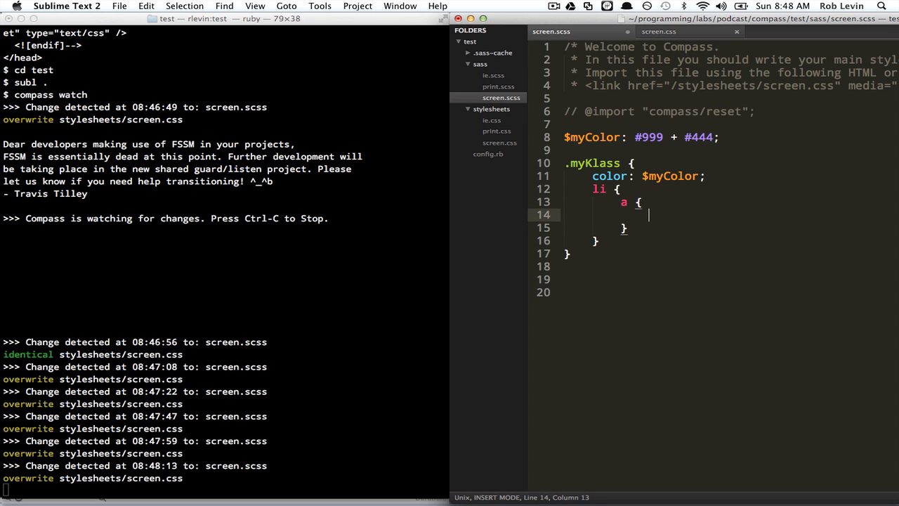
{"action": "type", "text": "color:"}
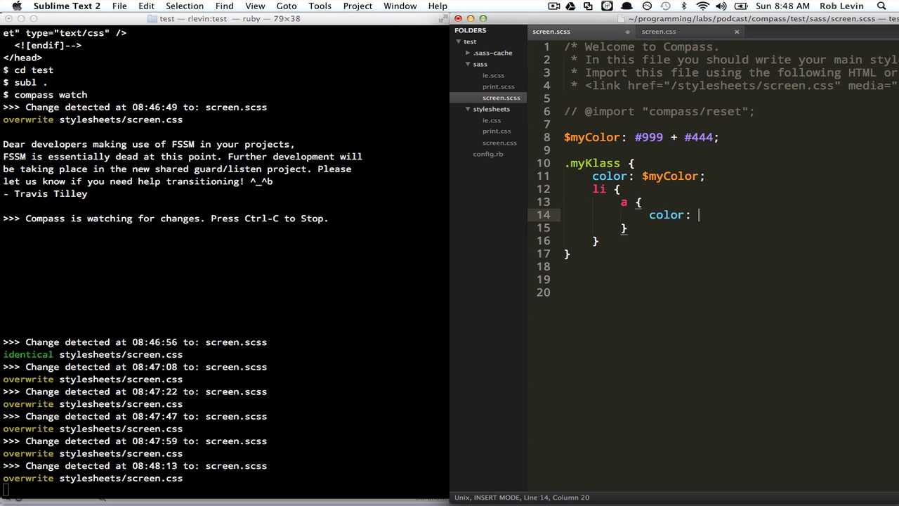
{"action": "type", "text": "blue;"}
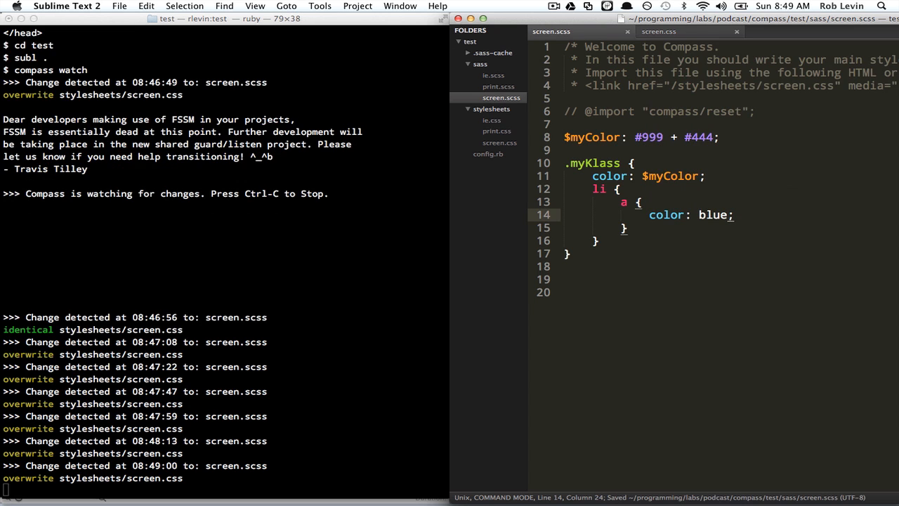
{"action": "left_click", "coordinate": [657, 31]}
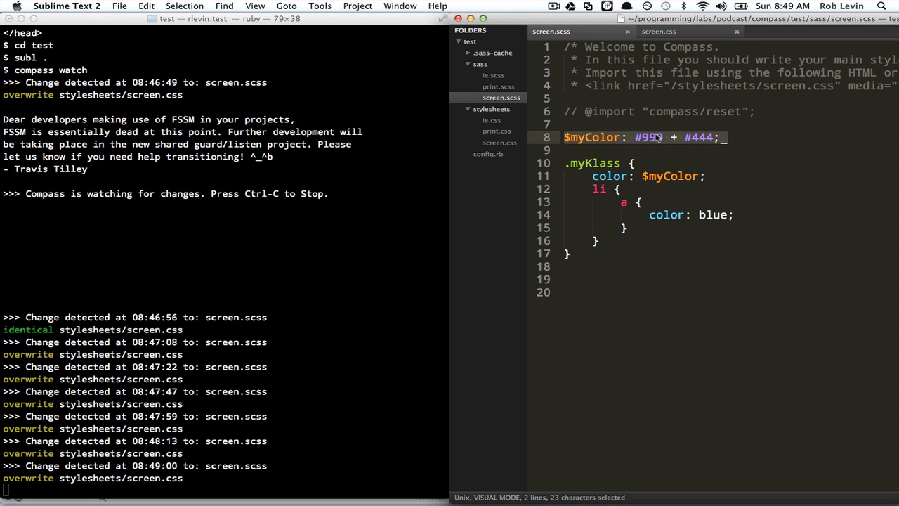
{"action": "key", "text": "Escape"}
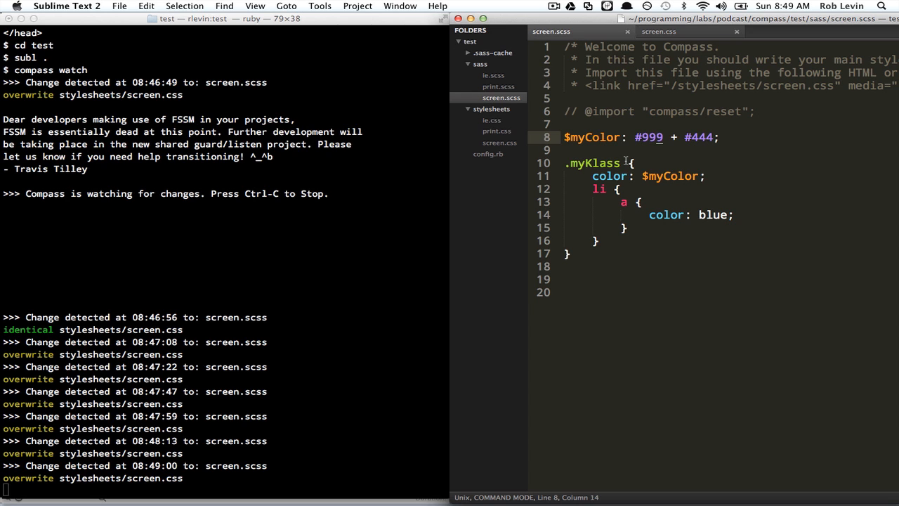
{"action": "mouse_move", "coordinate": [619, 188]}
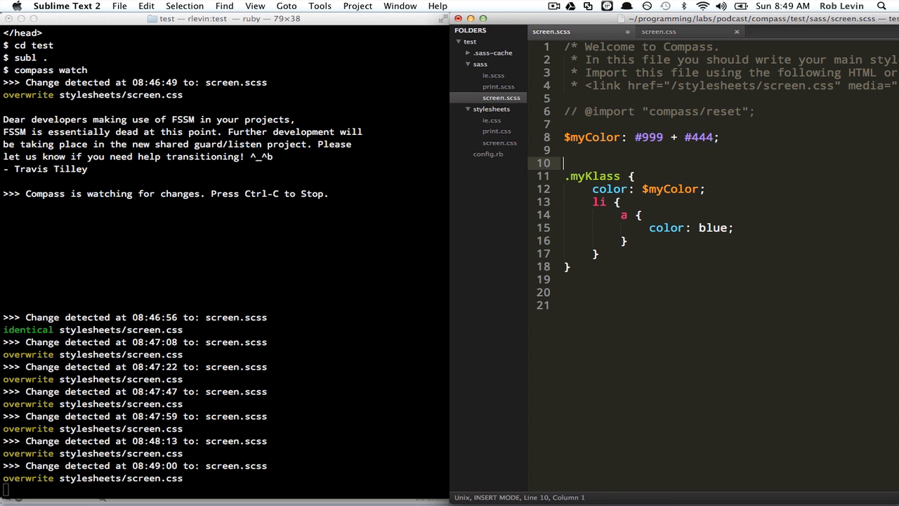
{"action": "type", "text": "@mixin myFont {"}
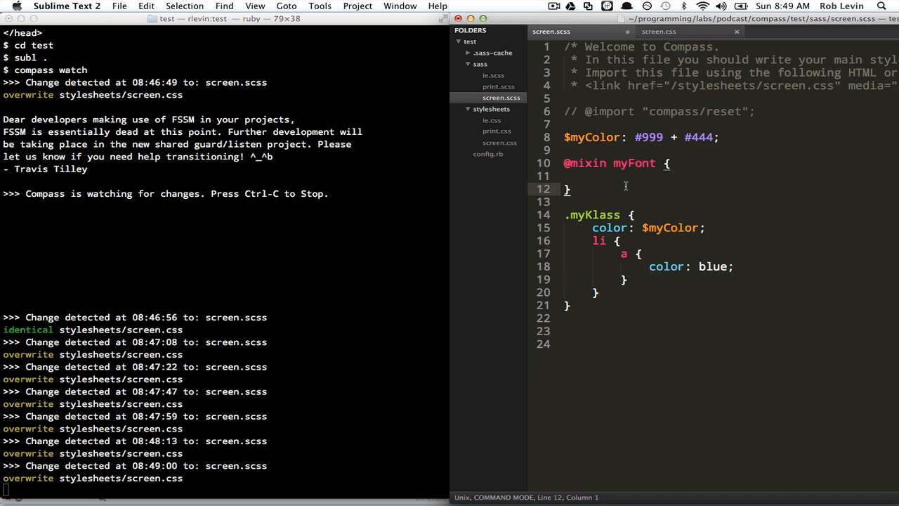
{"action": "type", "text": "color: blue;"}
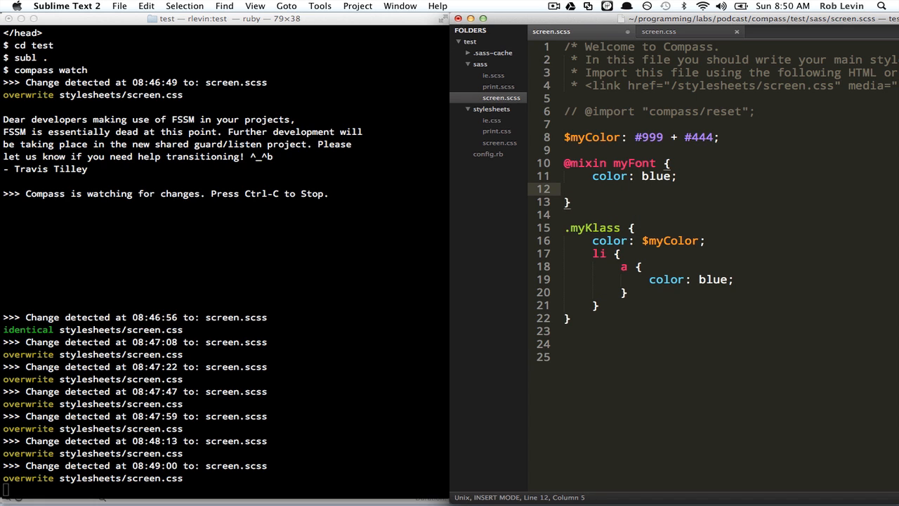
{"action": "type", "text": "font: {"}
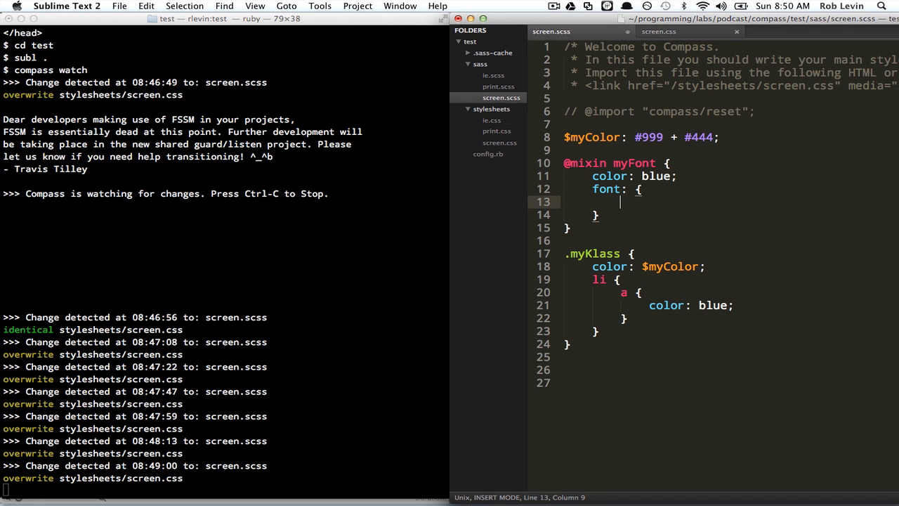
{"action": "type", "text": "size: 14px;"}
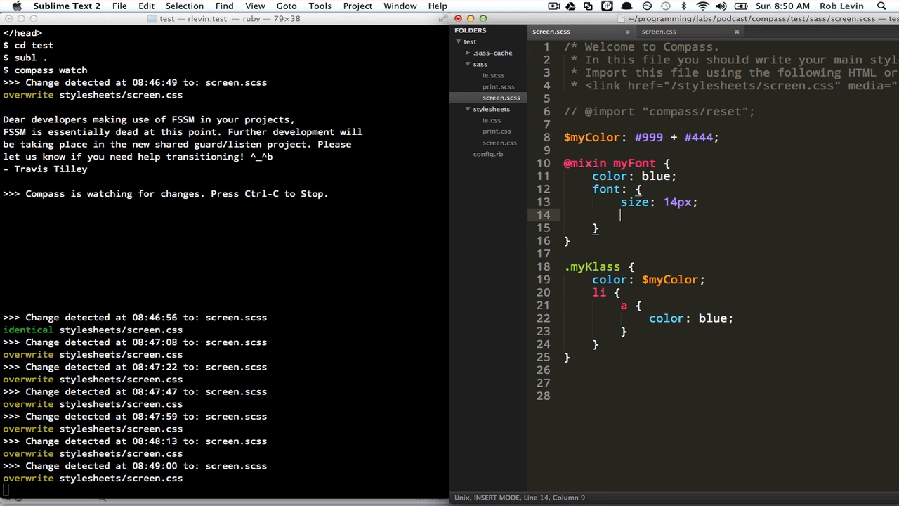
{"action": "type", "text": "family:"}
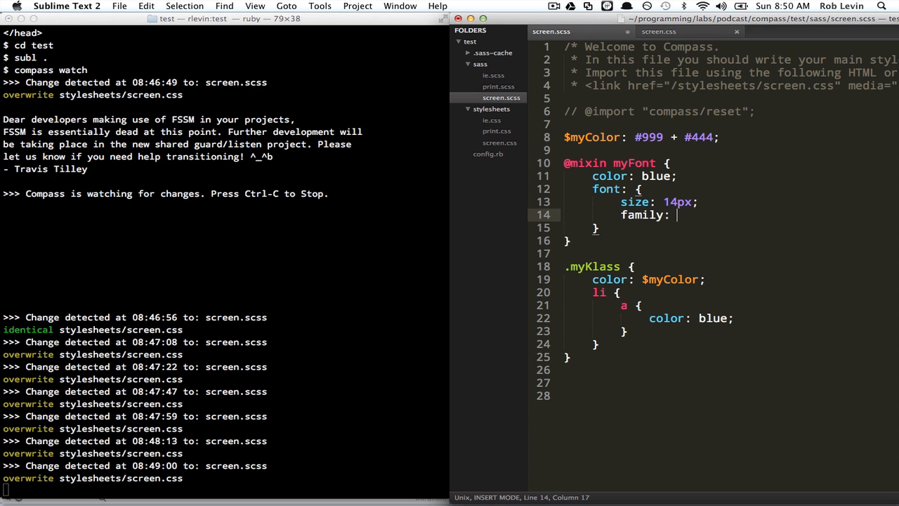
{"action": "type", "text": "times"}
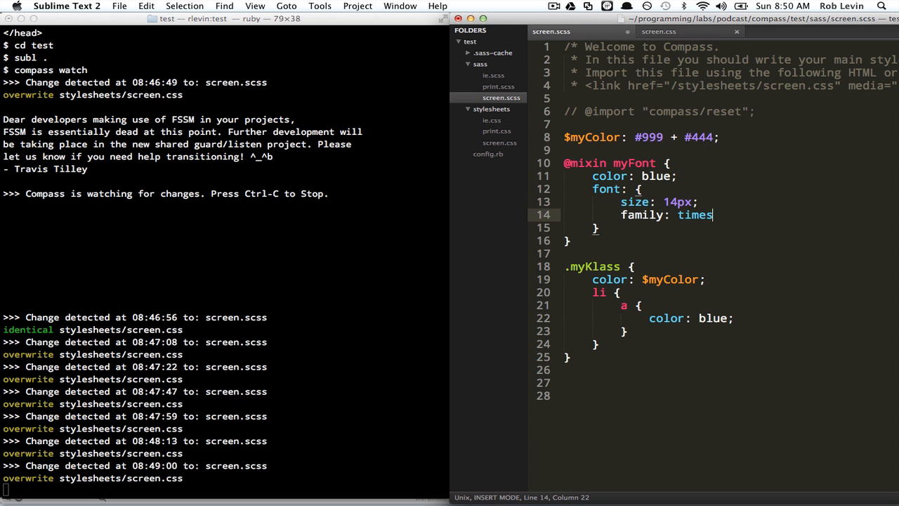
{"action": "key", "text": "escape"}
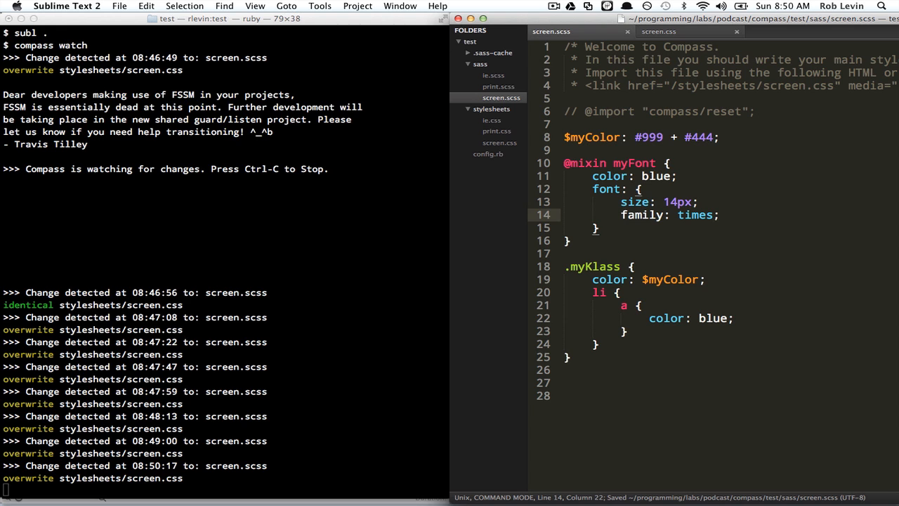
{"action": "left_click", "coordinate": [633, 266]}
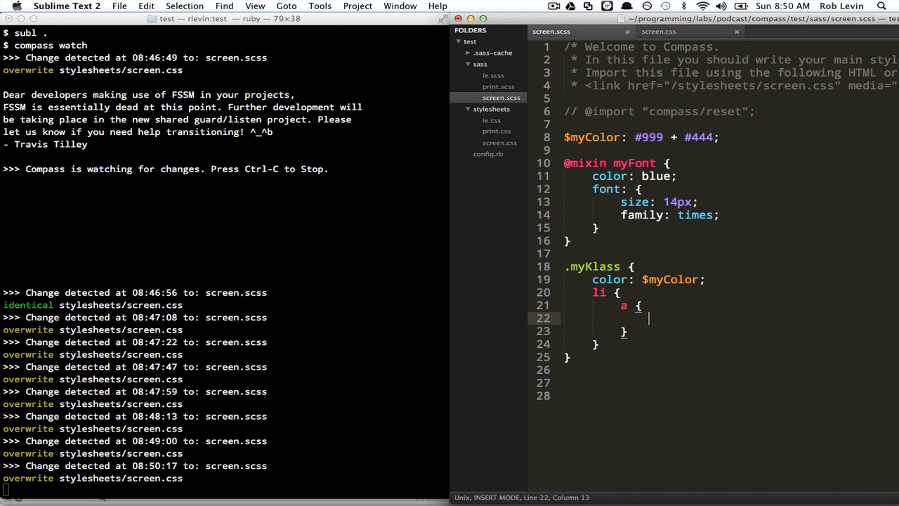
{"action": "type", "text": "@"}
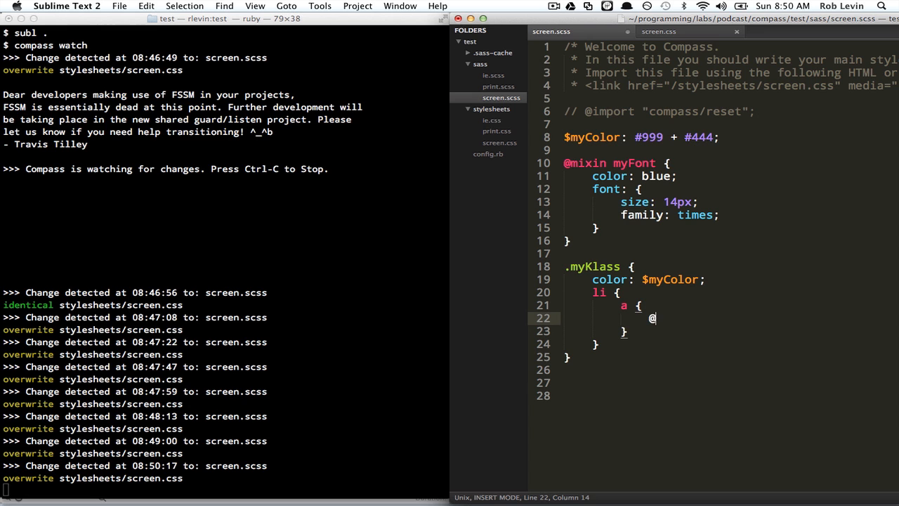
{"action": "type", "text": "include"}
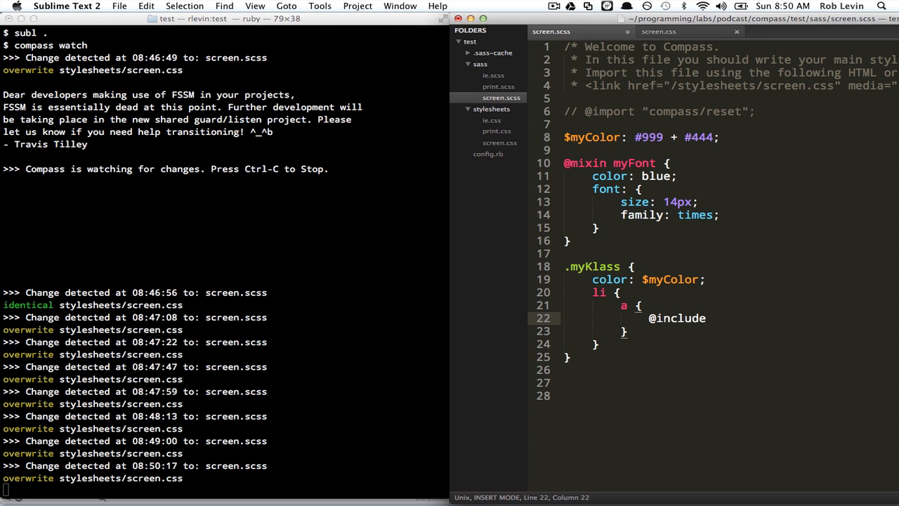
{"action": "type", "text": "myFont;"}
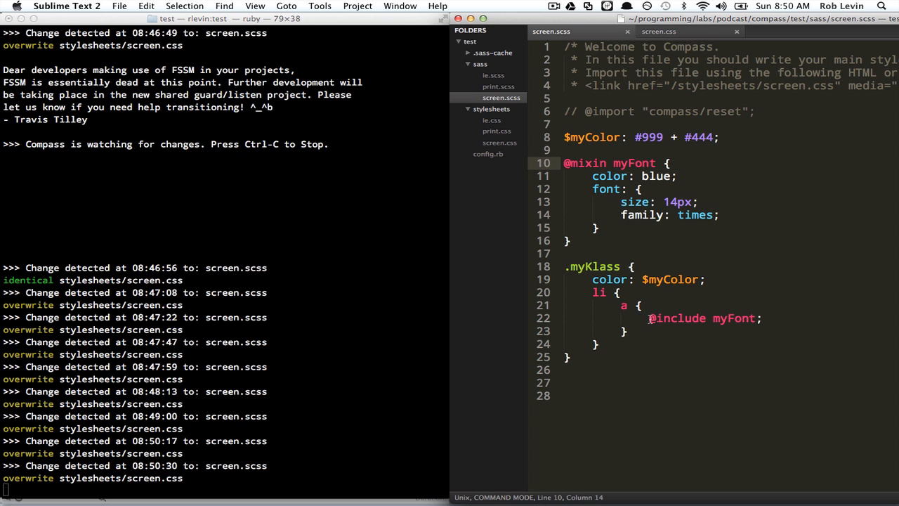
{"action": "left_click", "coordinate": [761, 318]}
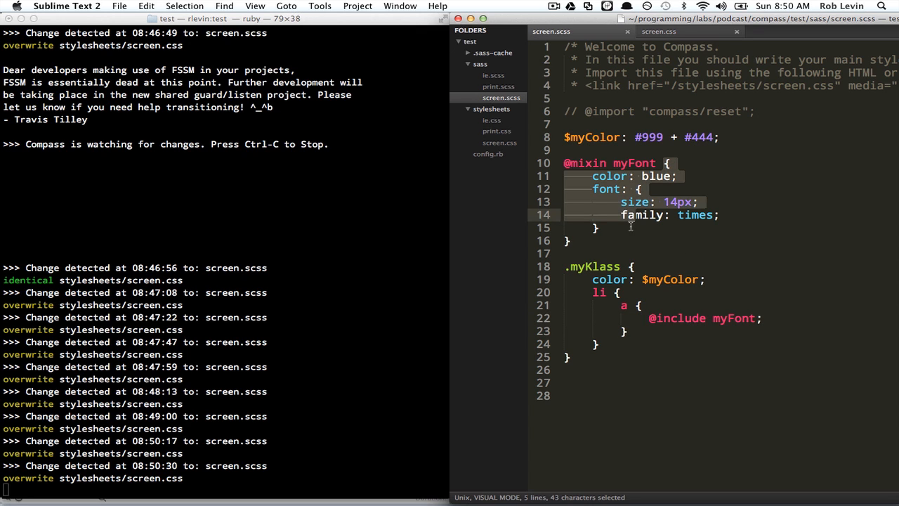
{"action": "double_click", "coordinate": [733, 318]}
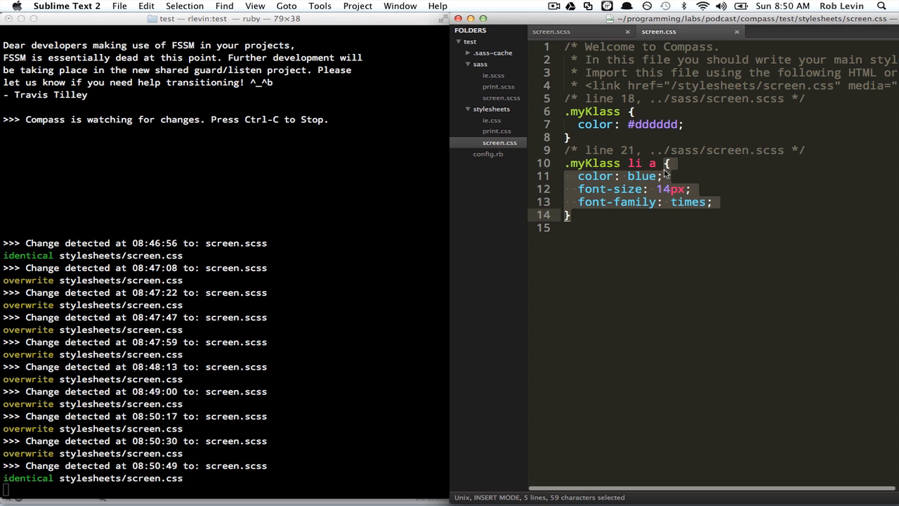
{"action": "left_click", "coordinate": [551, 31]}
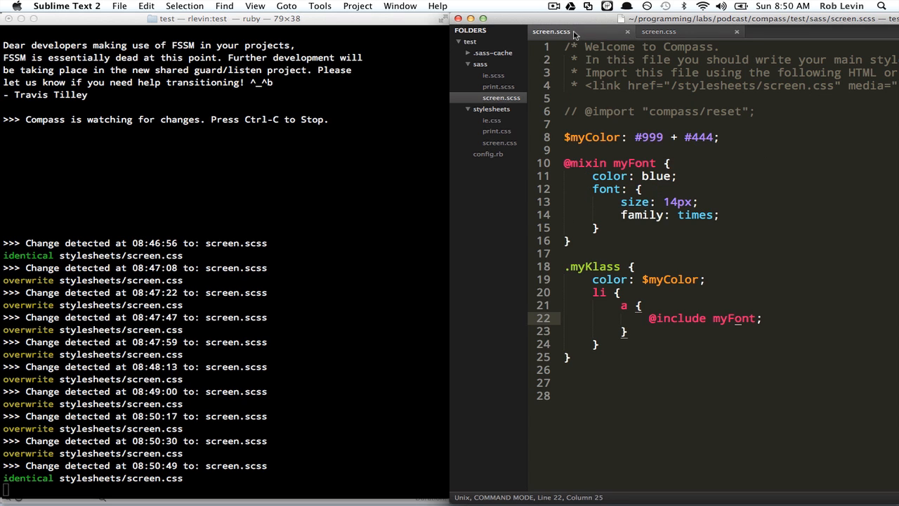